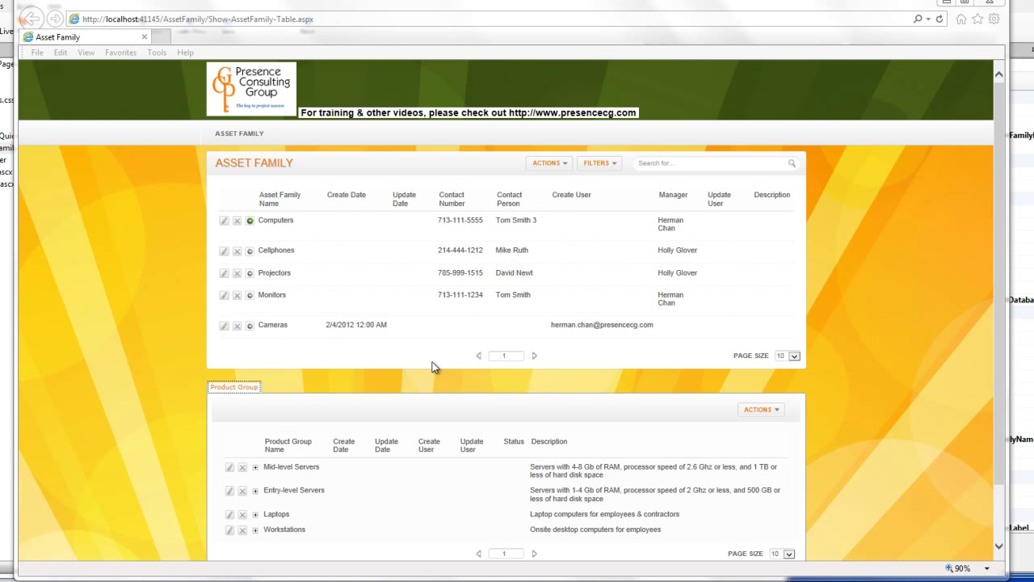
pyautogui.moveTo(254, 234)
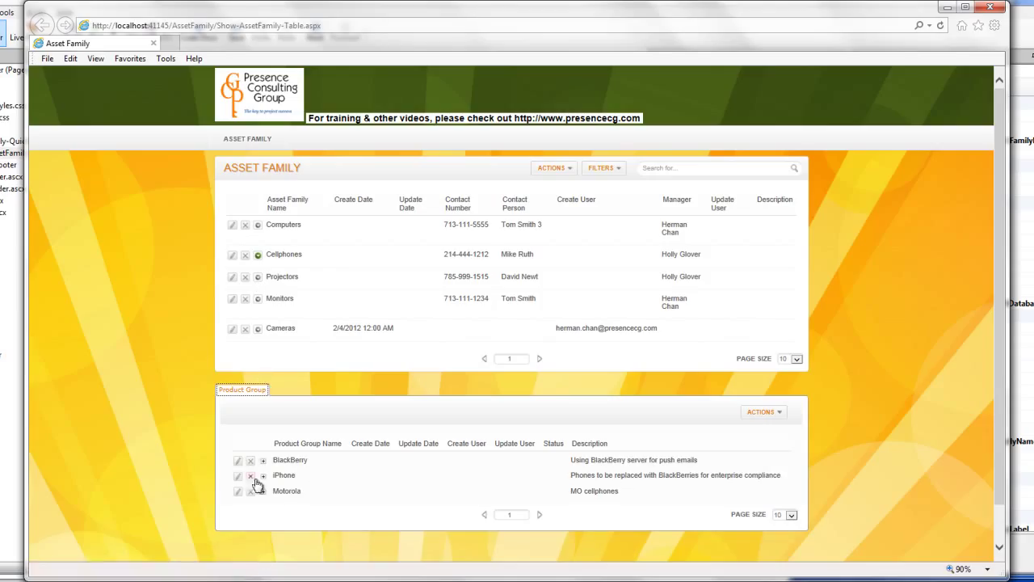
pyautogui.moveTo(307, 442)
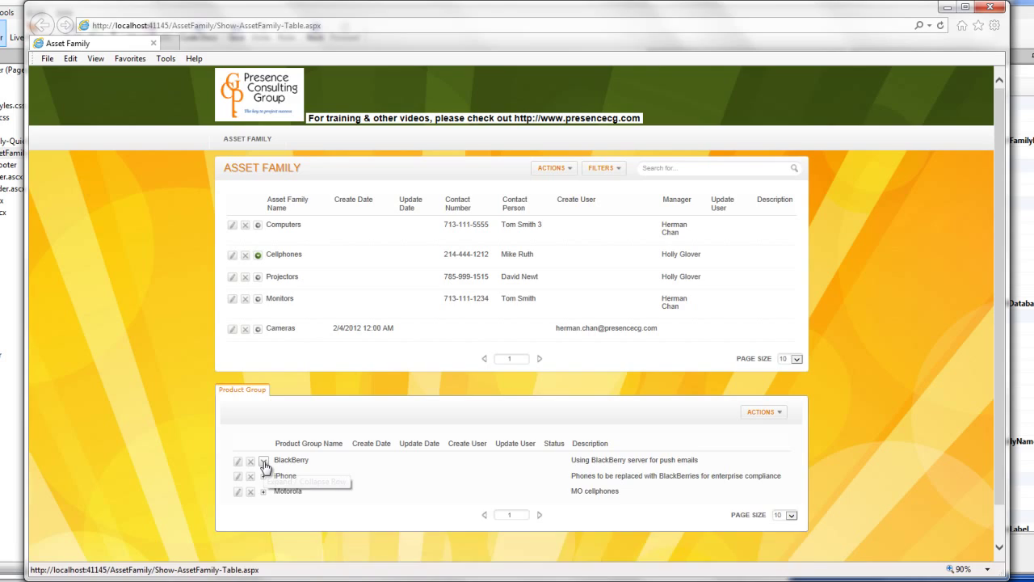
# Step: Expand the BlackBerry product group under Cellphones to list its products
pyautogui.click(265, 462)
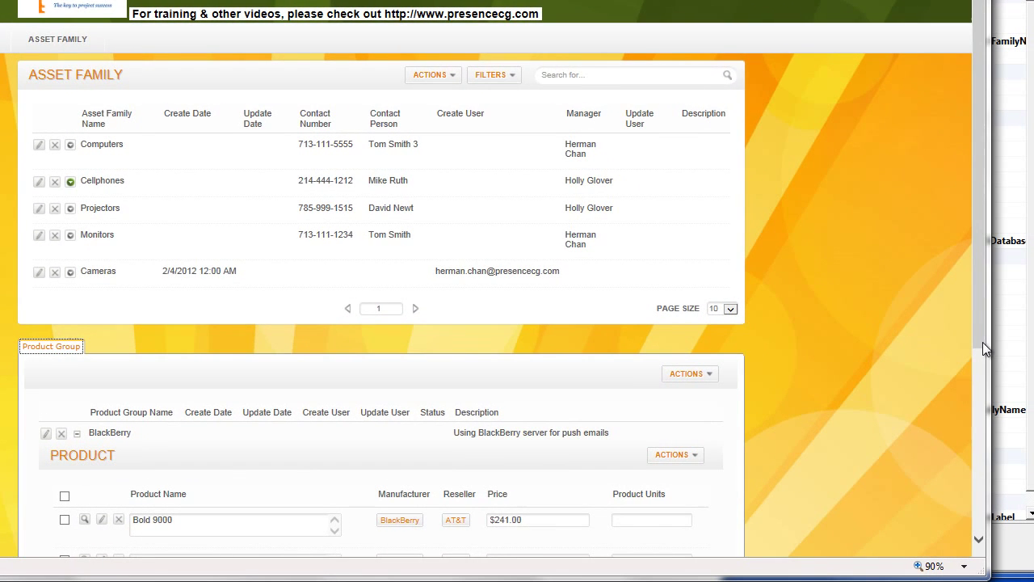
pyautogui.scroll(-3)
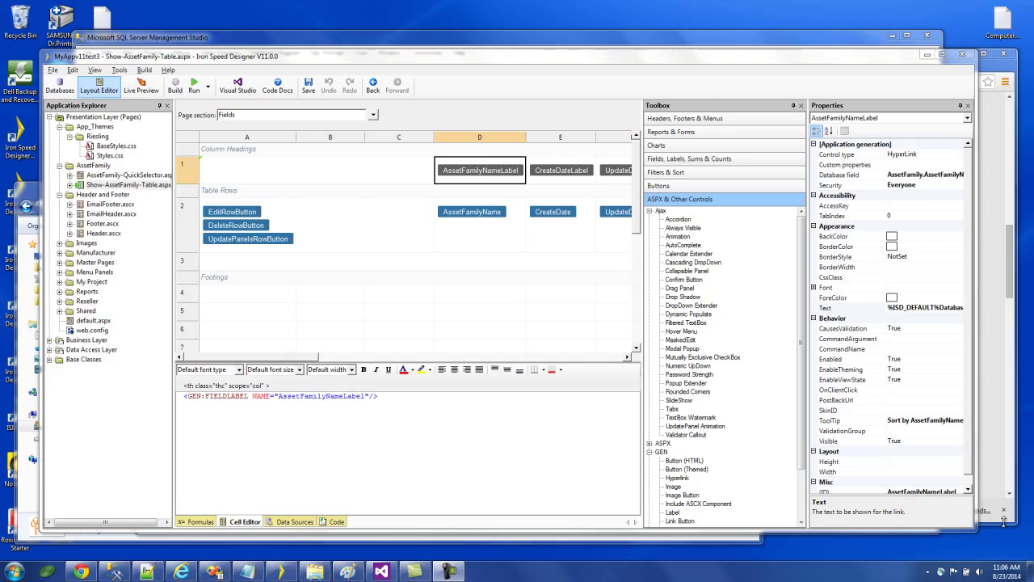
pyautogui.moveTo(686, 232)
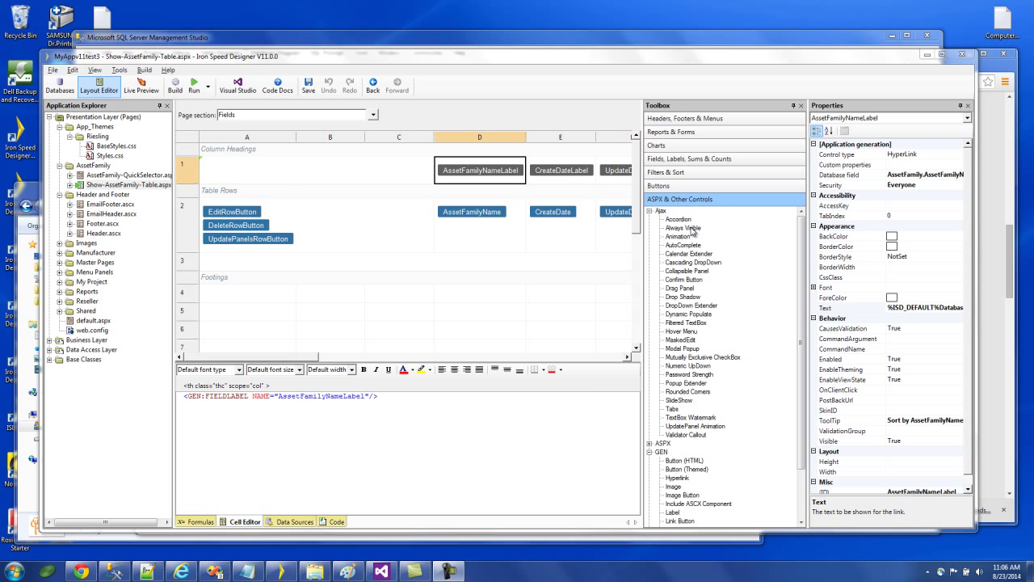
# Step: Start the Application Wizard and select the AssetFamily table for an enhanced detail-below page
pyautogui.click(126, 70)
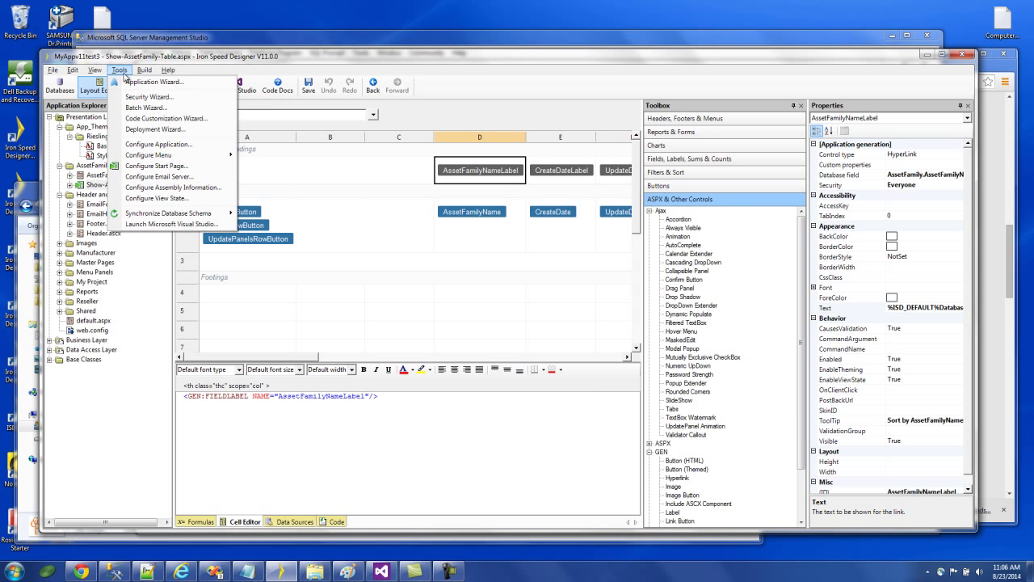
pyautogui.click(160, 81)
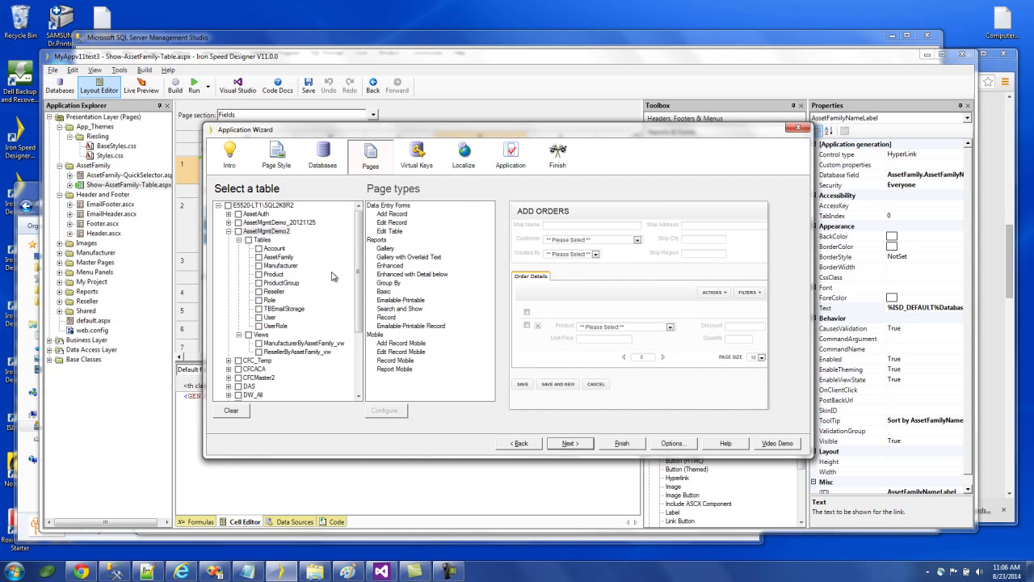
pyautogui.click(278, 256)
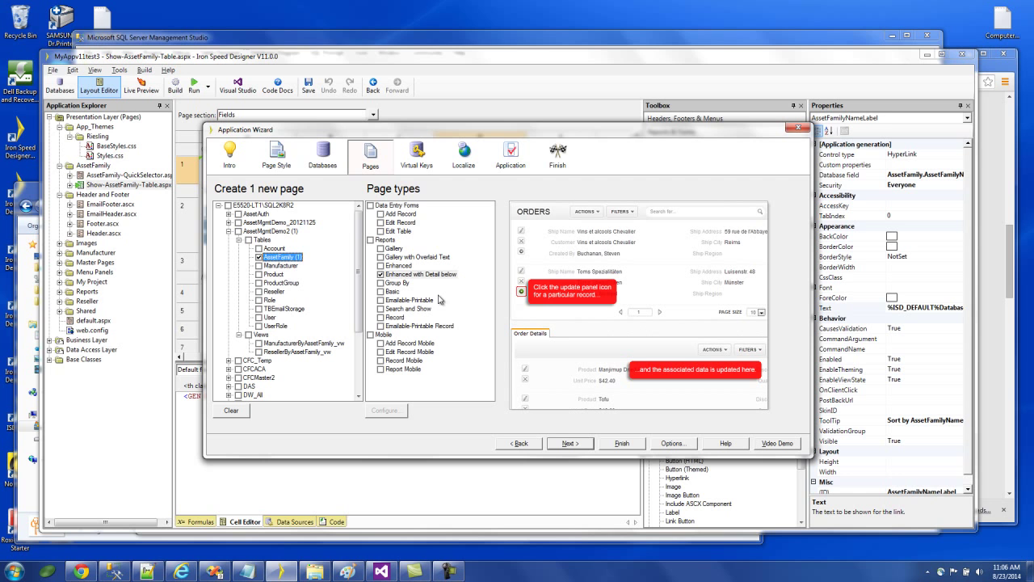
pyautogui.moveTo(566, 399)
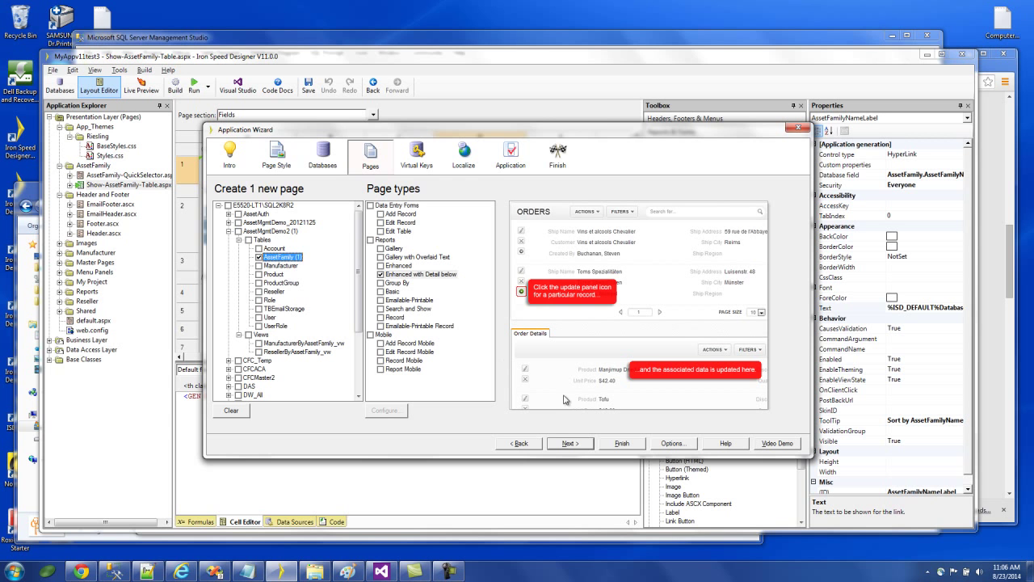
# Step: Accept the default keys, language and application settings, generate the page, and close the summary
pyautogui.click(569, 442)
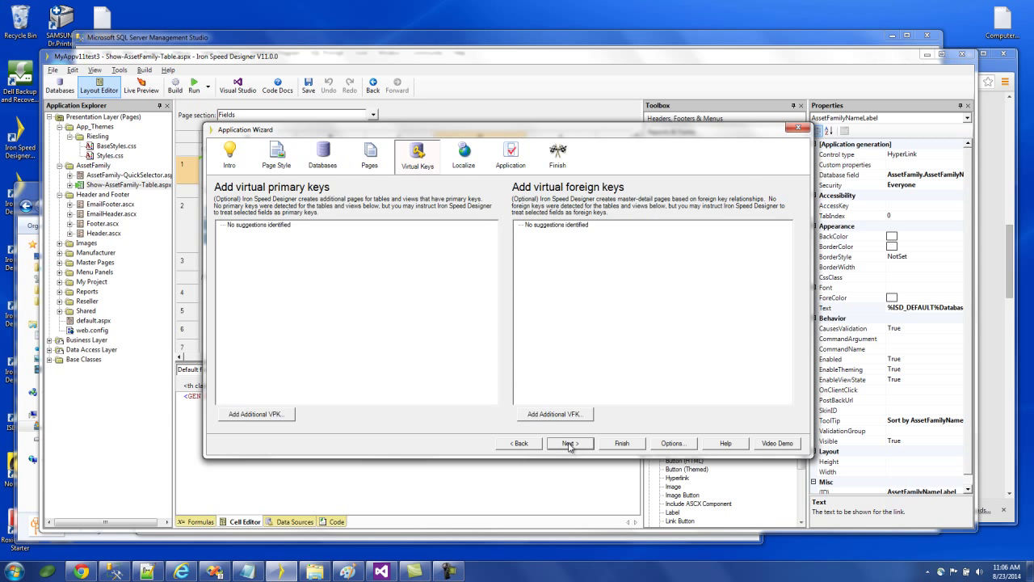
pyautogui.click(569, 442)
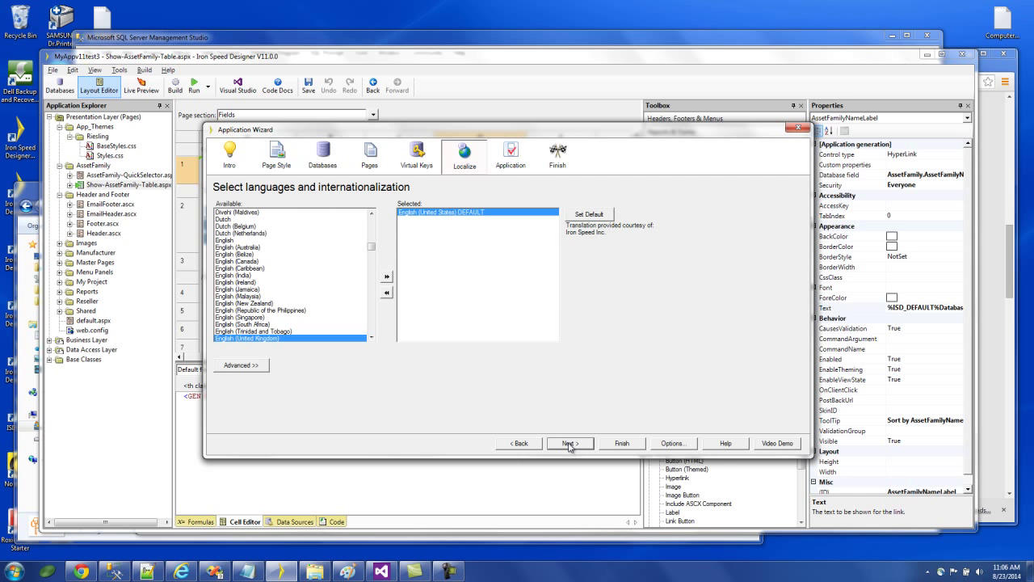
pyautogui.click(570, 442)
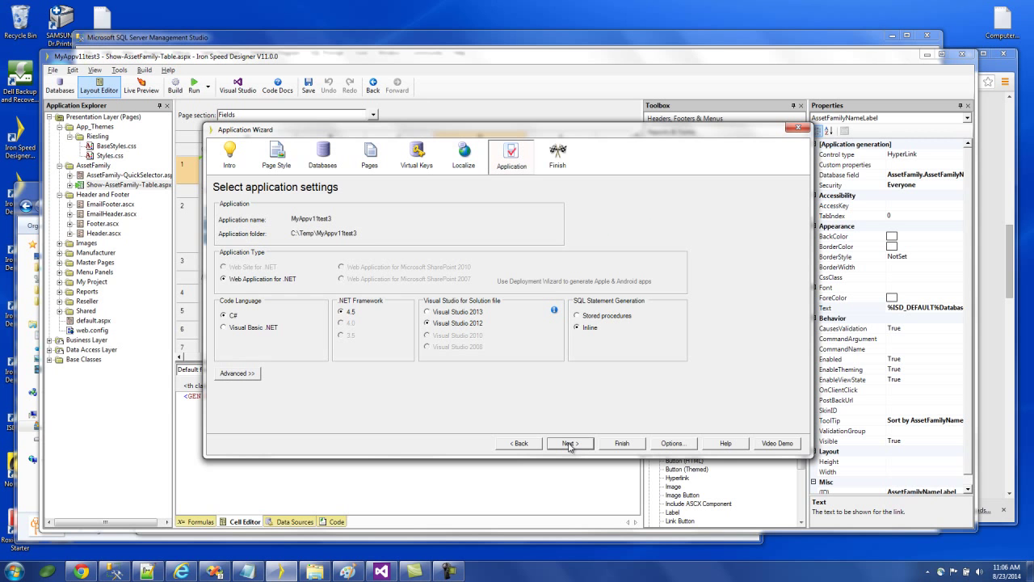
pyautogui.click(569, 443)
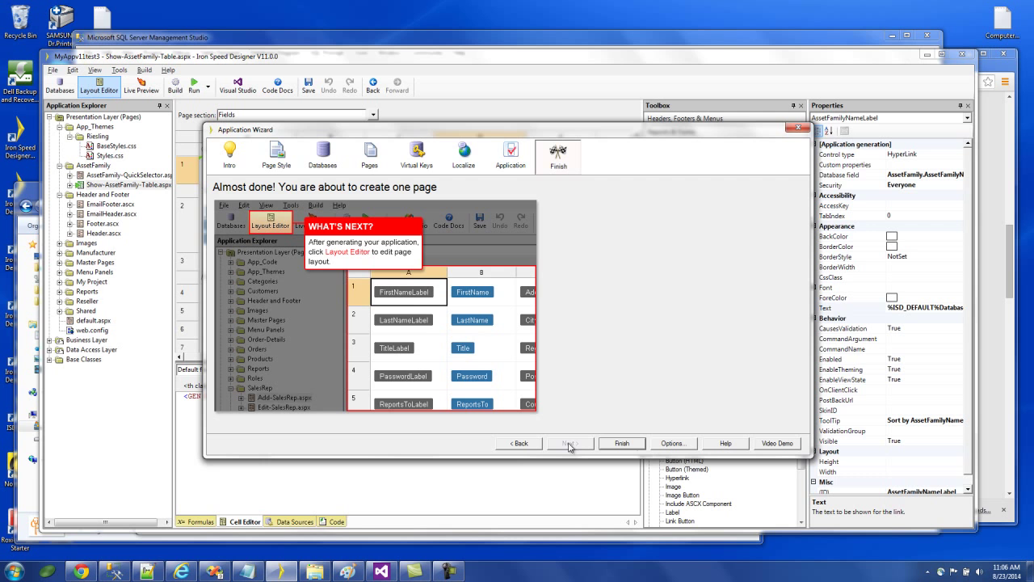
pyautogui.click(621, 443)
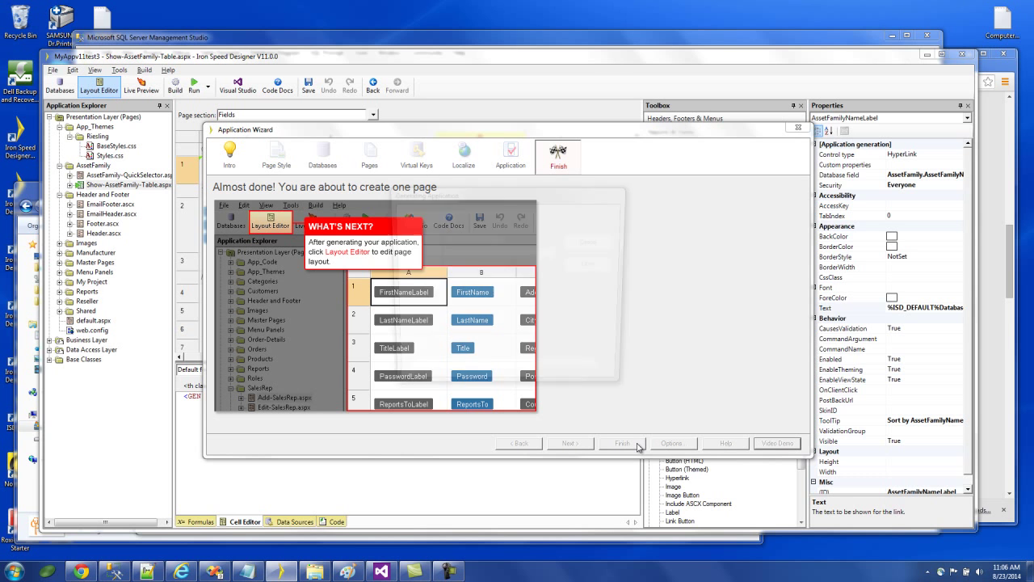
pyautogui.click(621, 442)
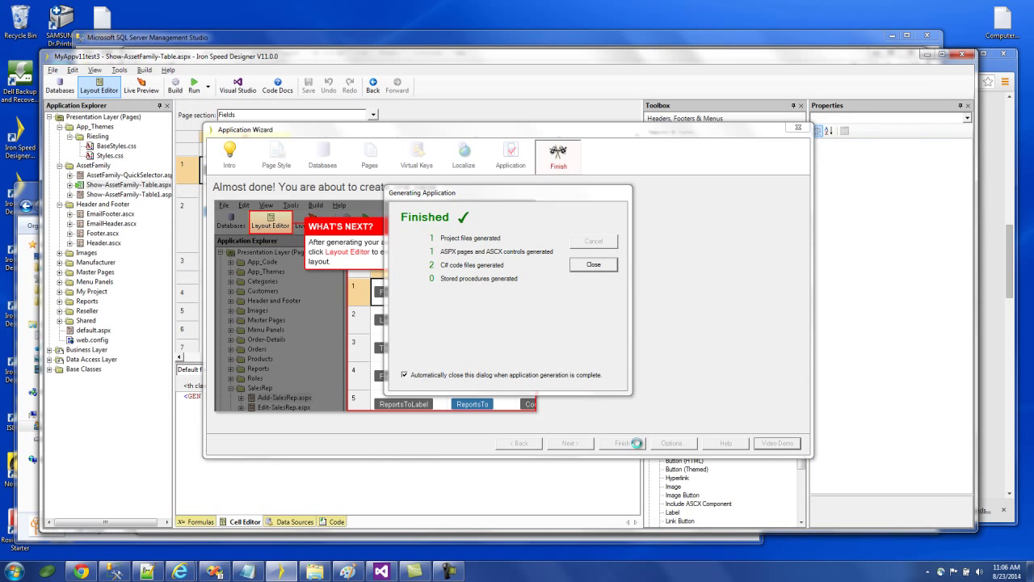
pyautogui.click(593, 264)
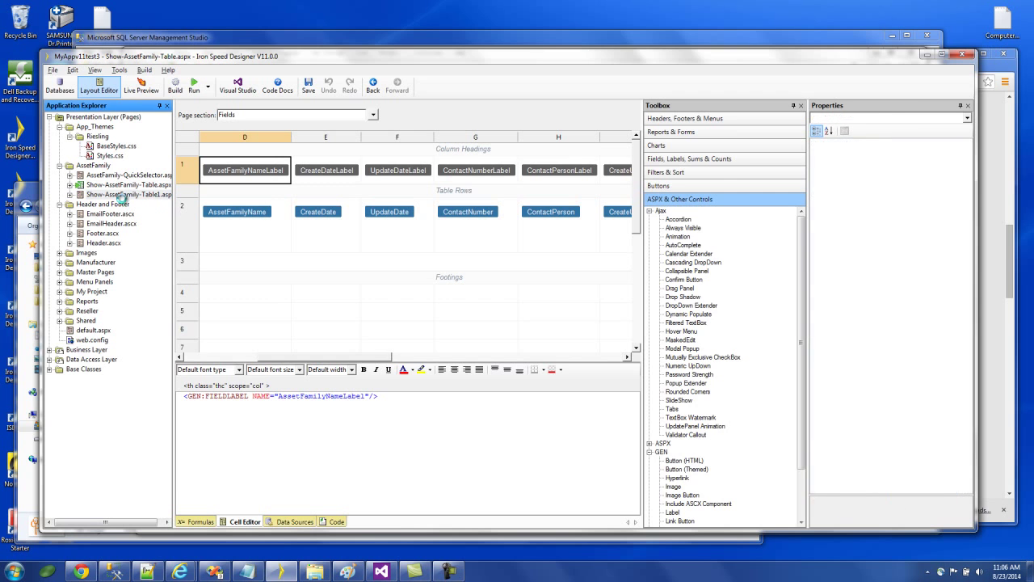
# Step: Open Show-AssetFamily-Table1.aspx under AssetFamily in Application Explorer
pyautogui.click(245, 169)
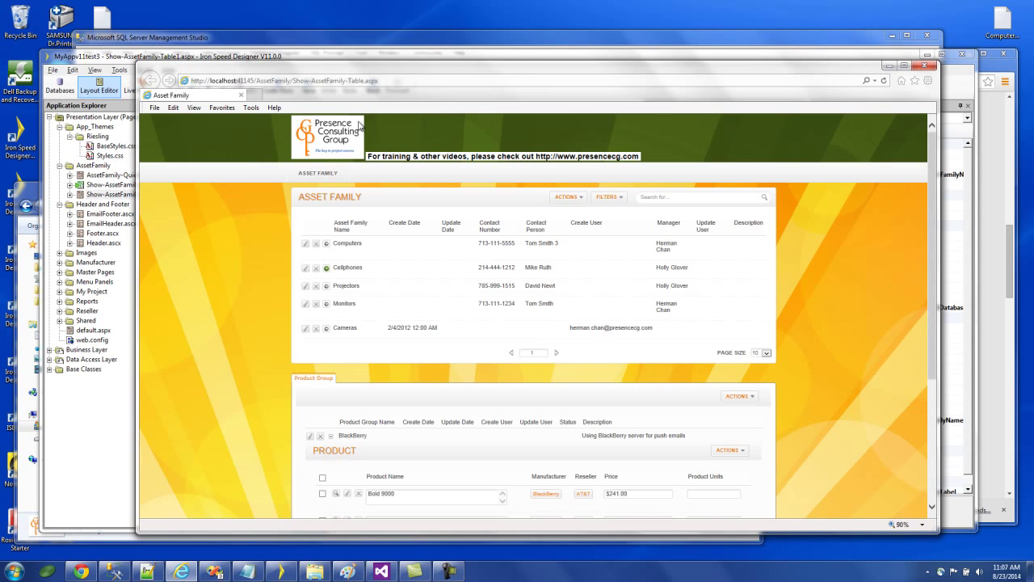
pyautogui.moveTo(317, 173)
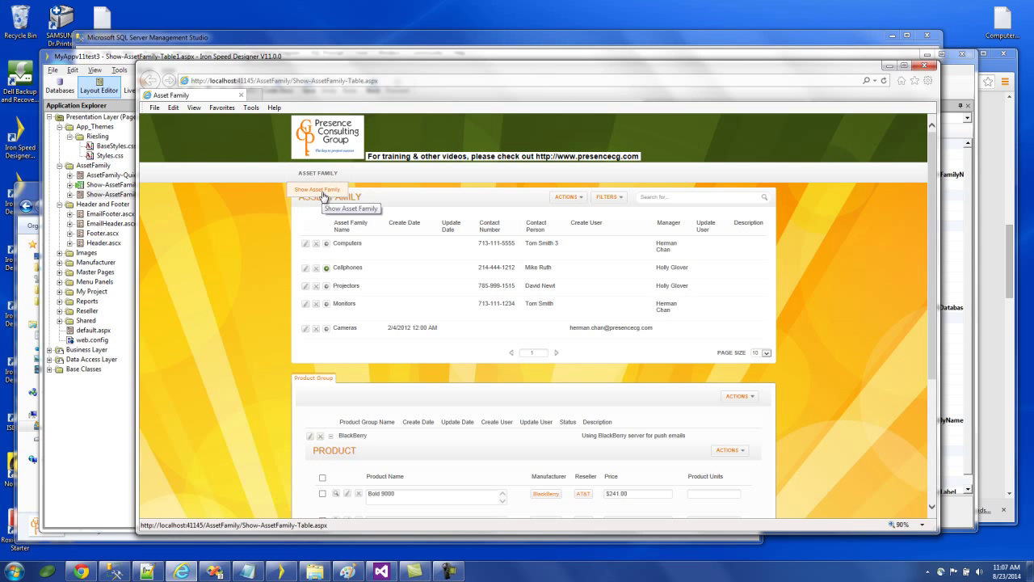
# Step: View the Show Asset Family page and its LED and LCD Monitors product groups
pyautogui.click(283, 81)
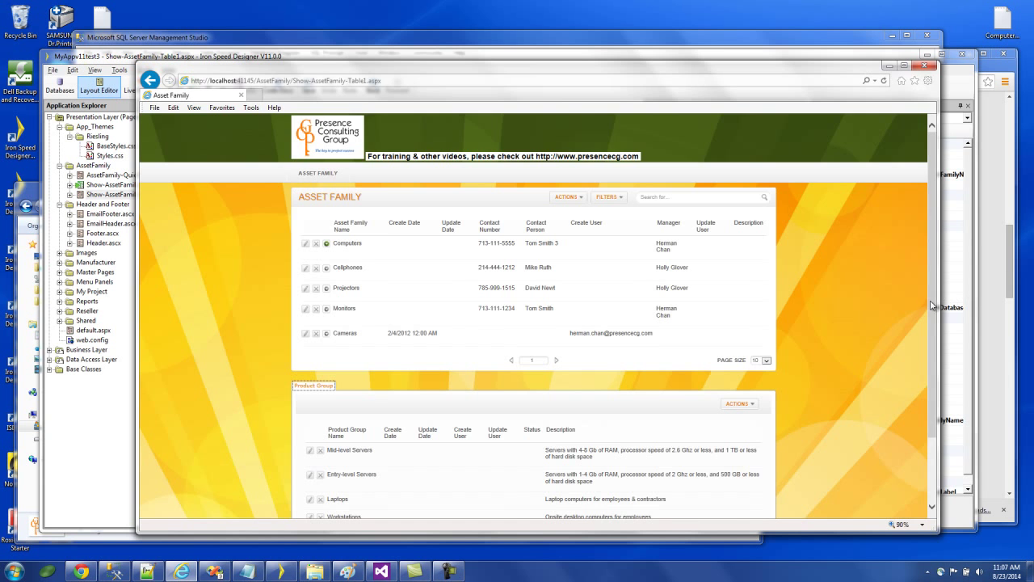
pyautogui.scroll(-3)
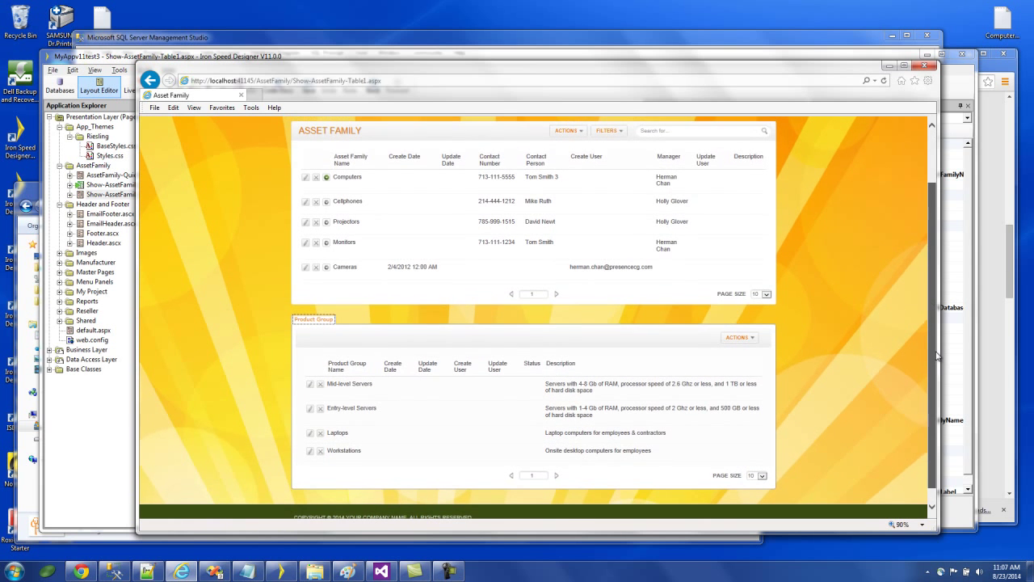
pyautogui.moveTo(342, 160)
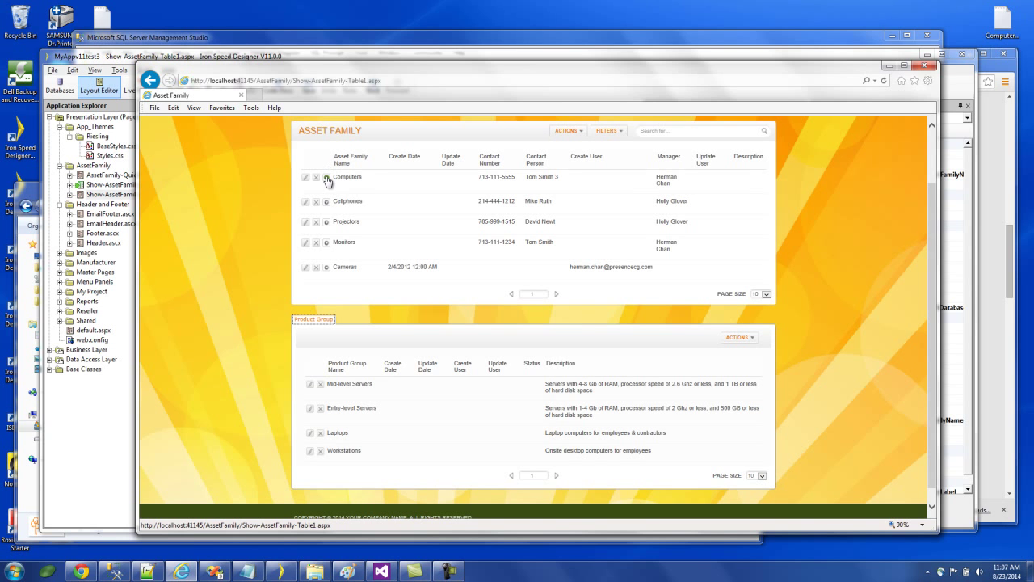
pyautogui.moveTo(326, 179)
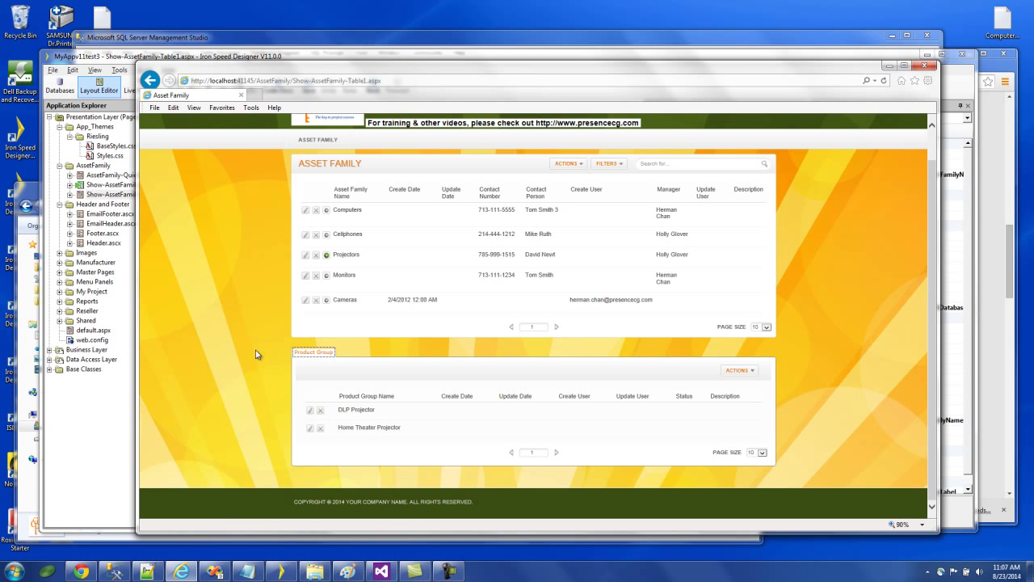
pyautogui.moveTo(388, 421)
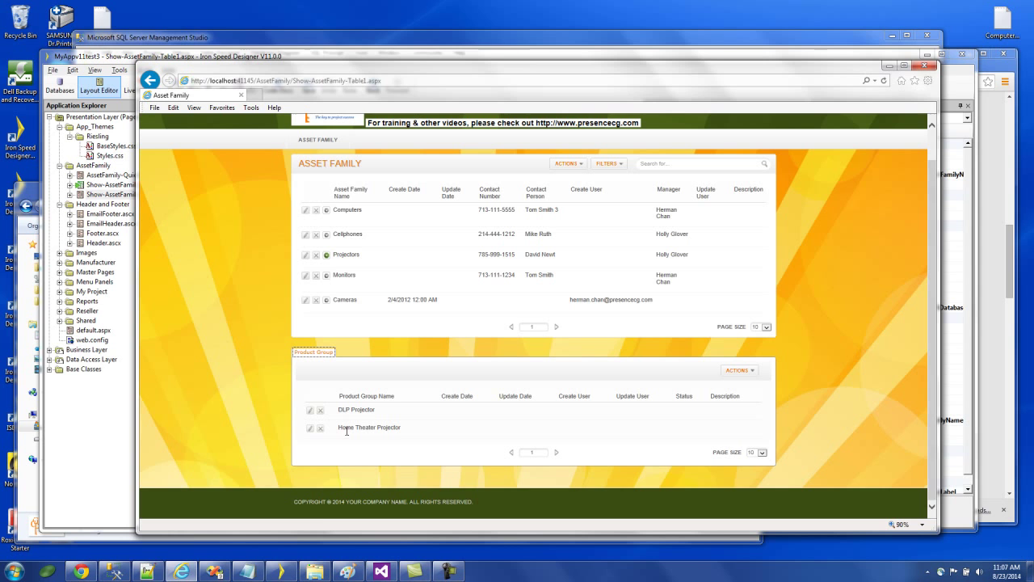
pyautogui.moveTo(356, 264)
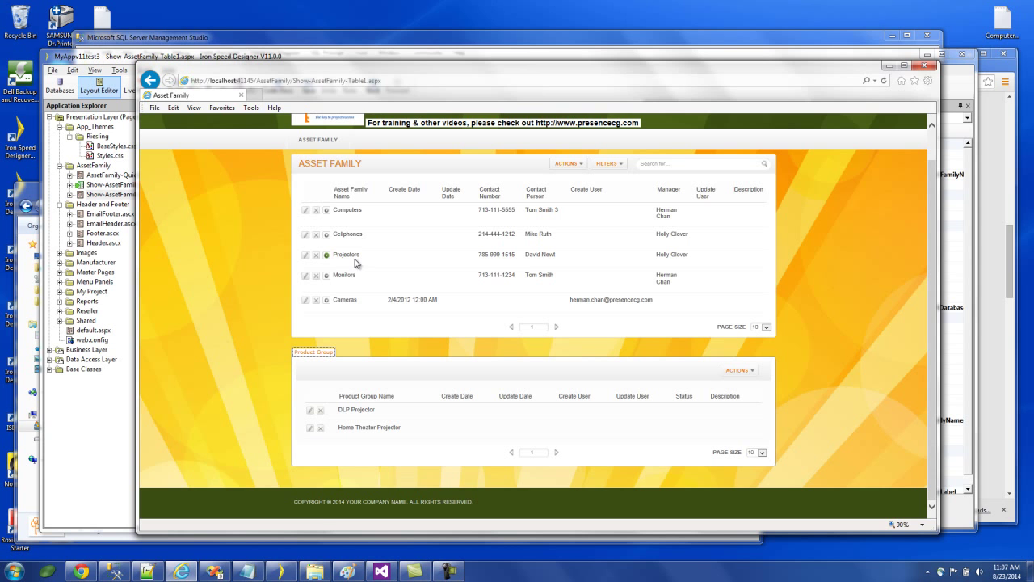
pyautogui.click(325, 275)
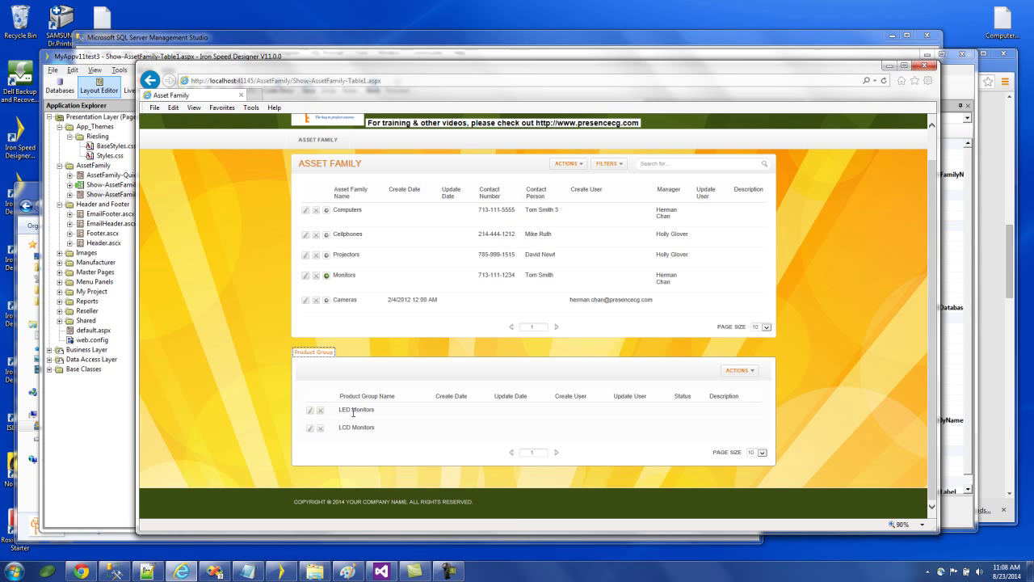
pyautogui.moveTo(374, 428)
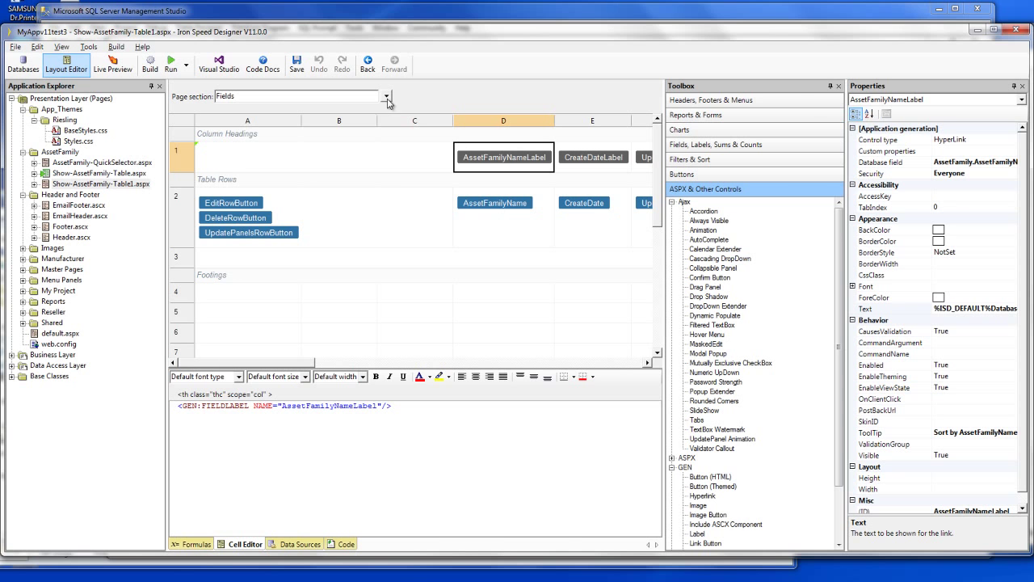
# Step: Select the Fields1 page section to show the Product Group table layout
pyautogui.click(386, 96)
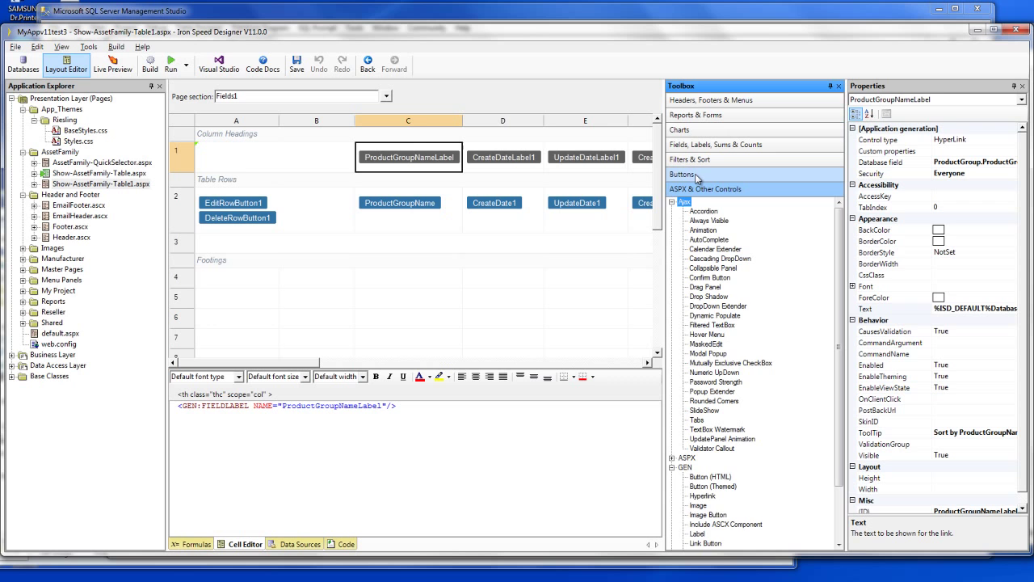
# Step: Add an Expand Collapse Row button to the Product Group row and start a Data Entry Form
pyautogui.click(682, 173)
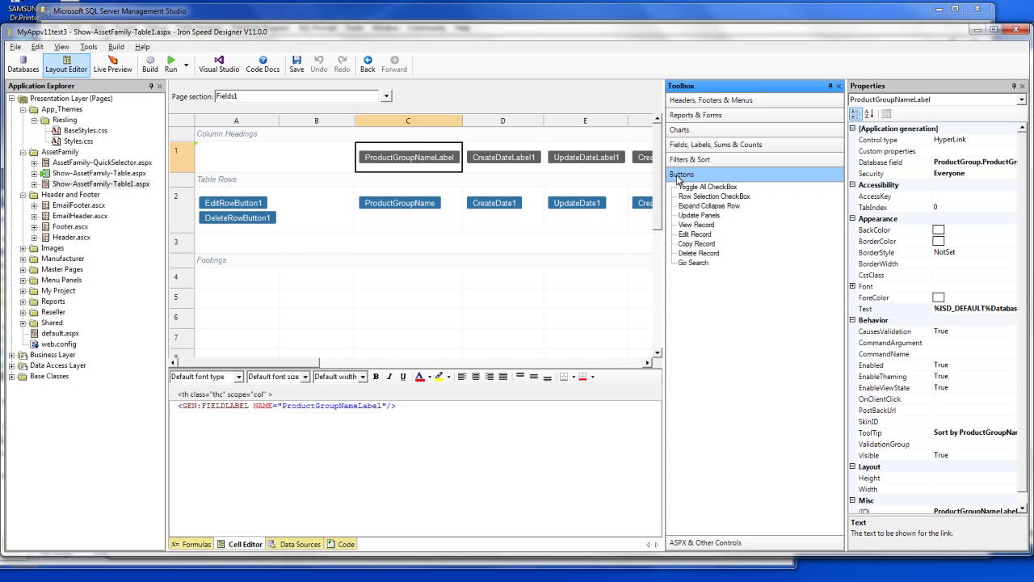
pyautogui.click(709, 205)
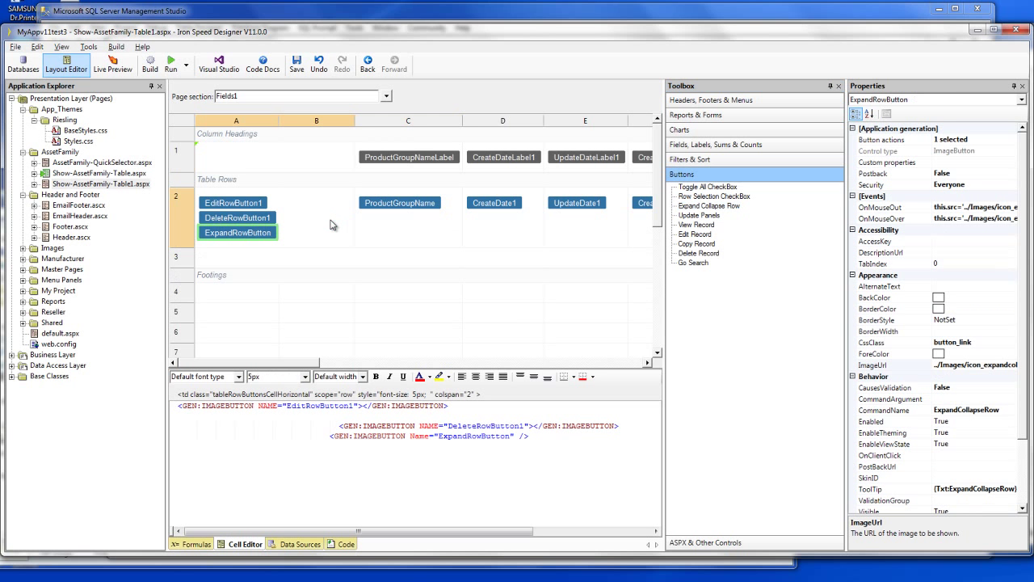
pyautogui.moveTo(304, 365)
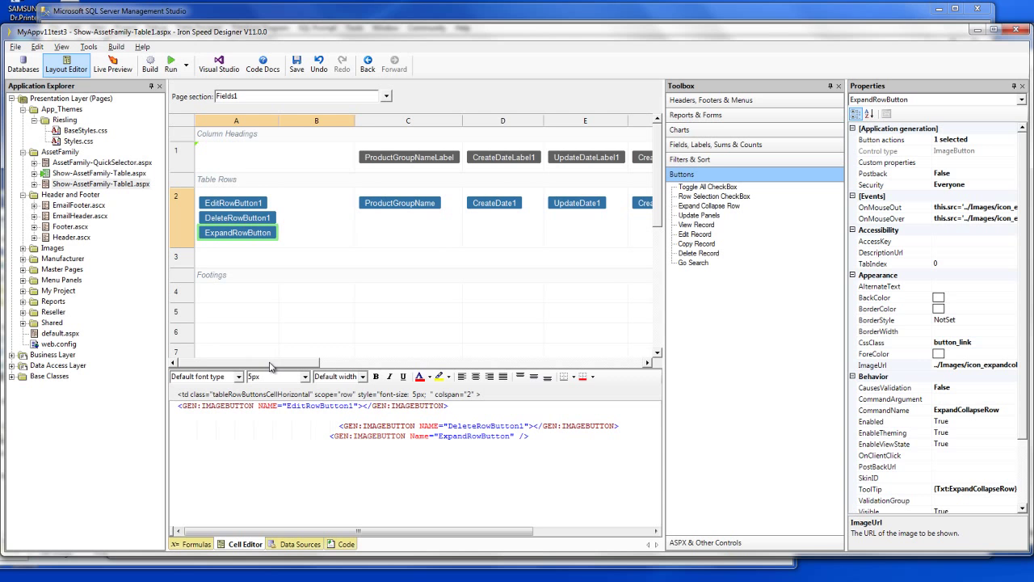
pyautogui.moveTo(729, 119)
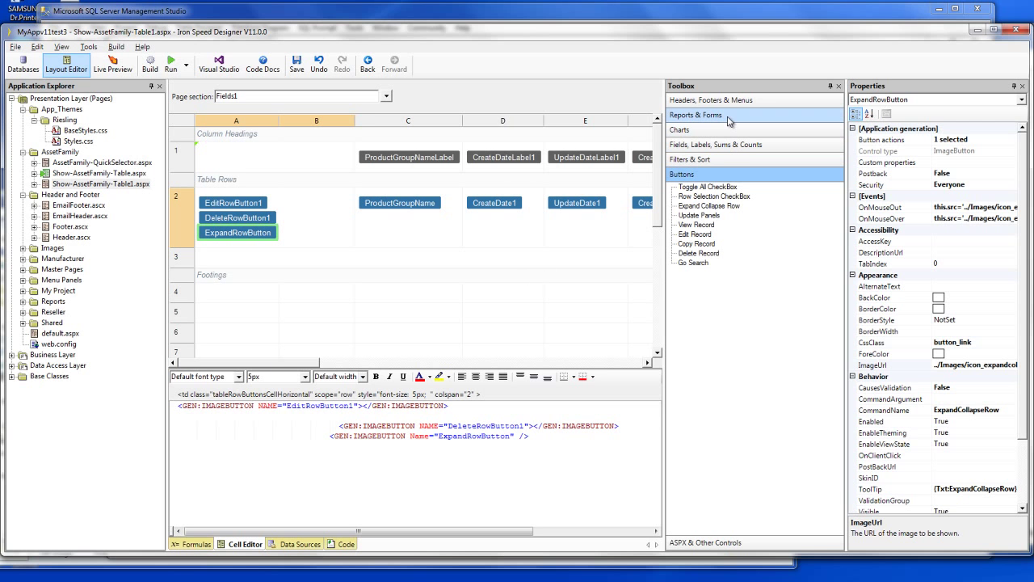
pyautogui.click(725, 115)
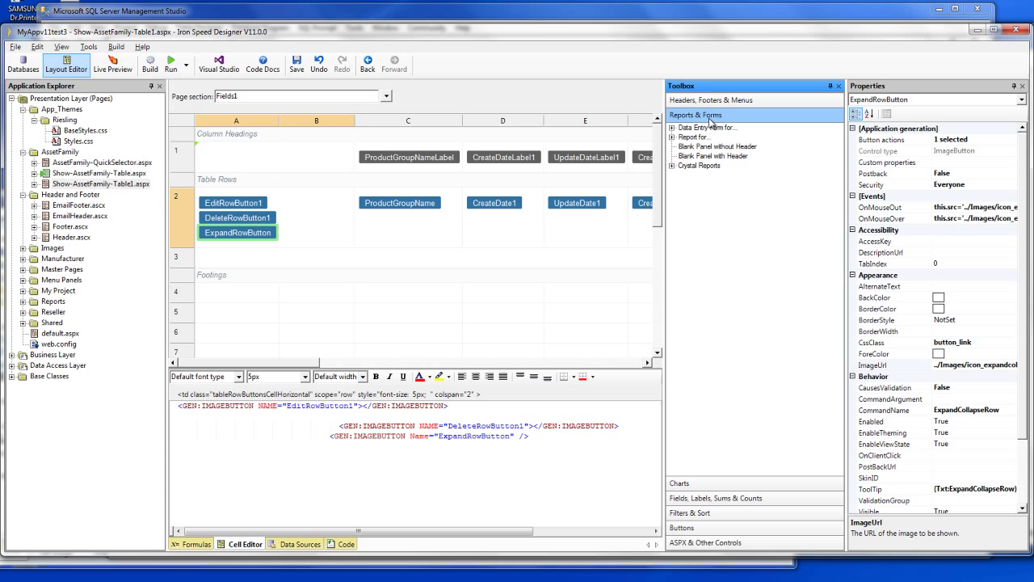
pyautogui.click(674, 128)
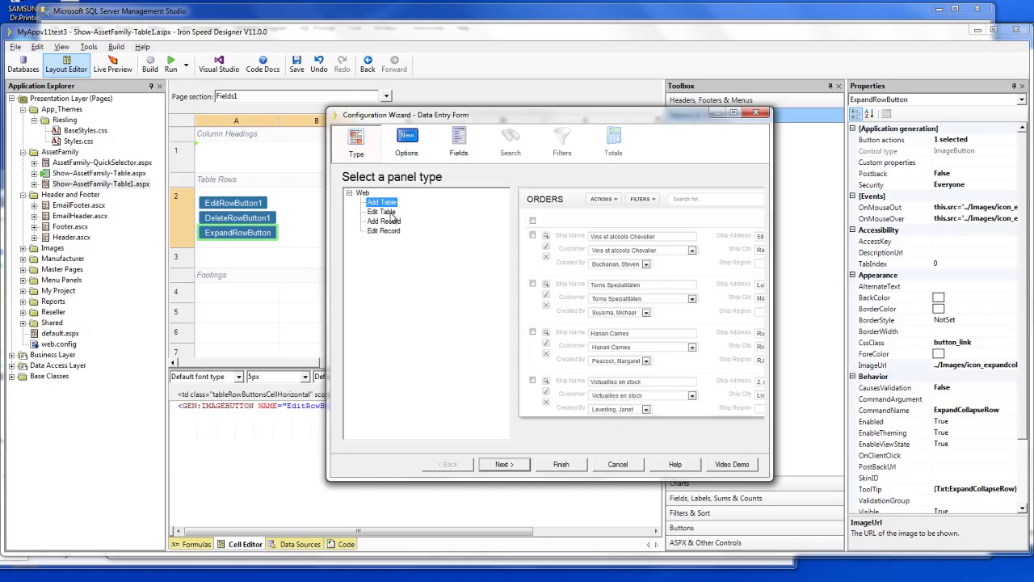
# Step: Choose Edit Table as the data entry form's panel type
pyautogui.click(381, 211)
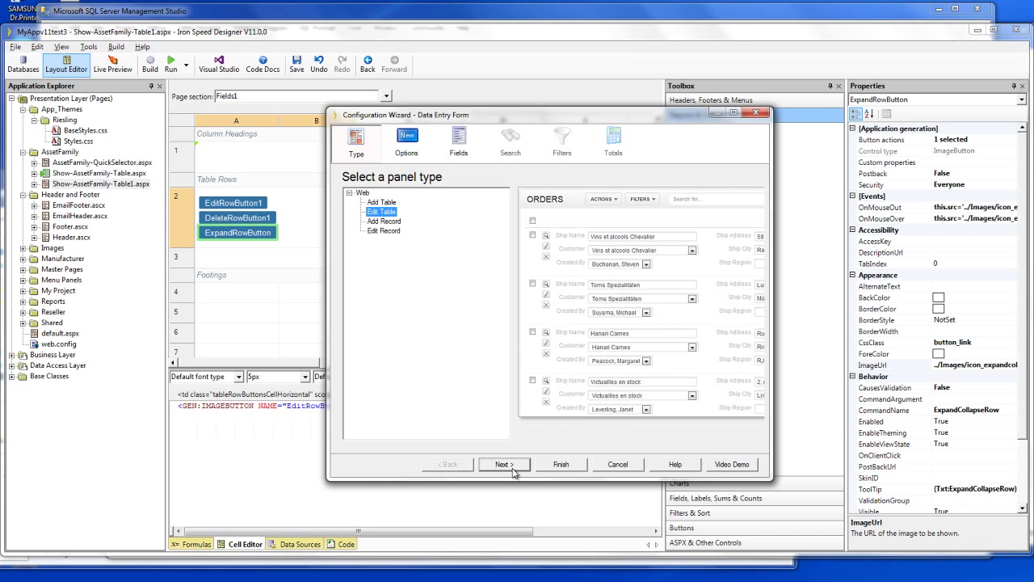
pyautogui.click(504, 464)
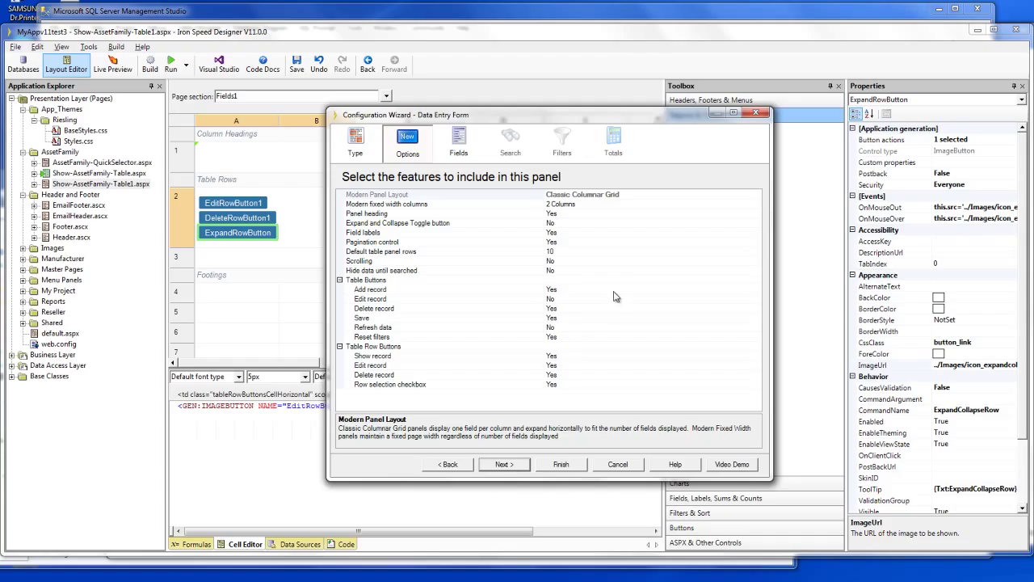
pyautogui.moveTo(604, 235)
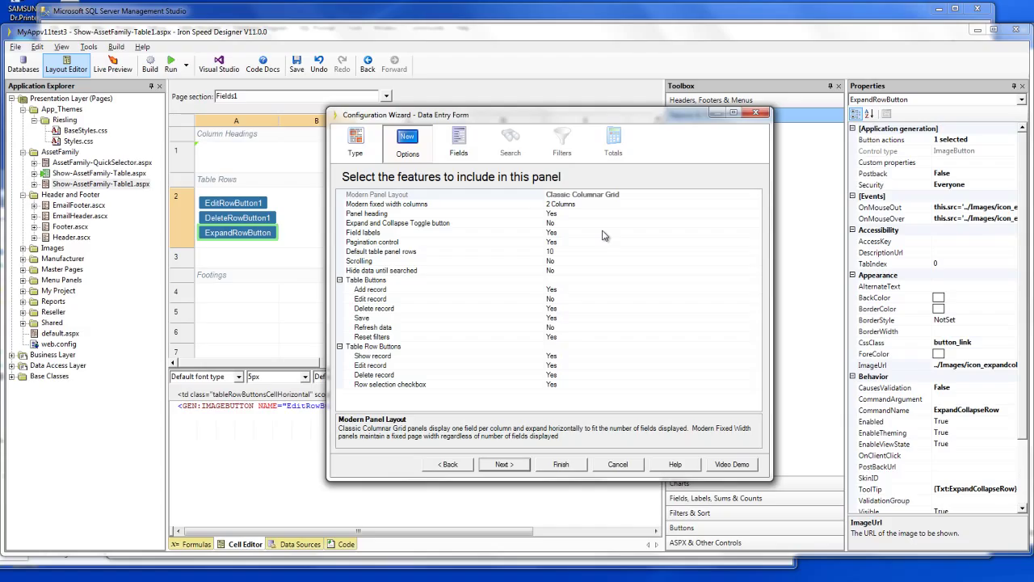
pyautogui.moveTo(587, 363)
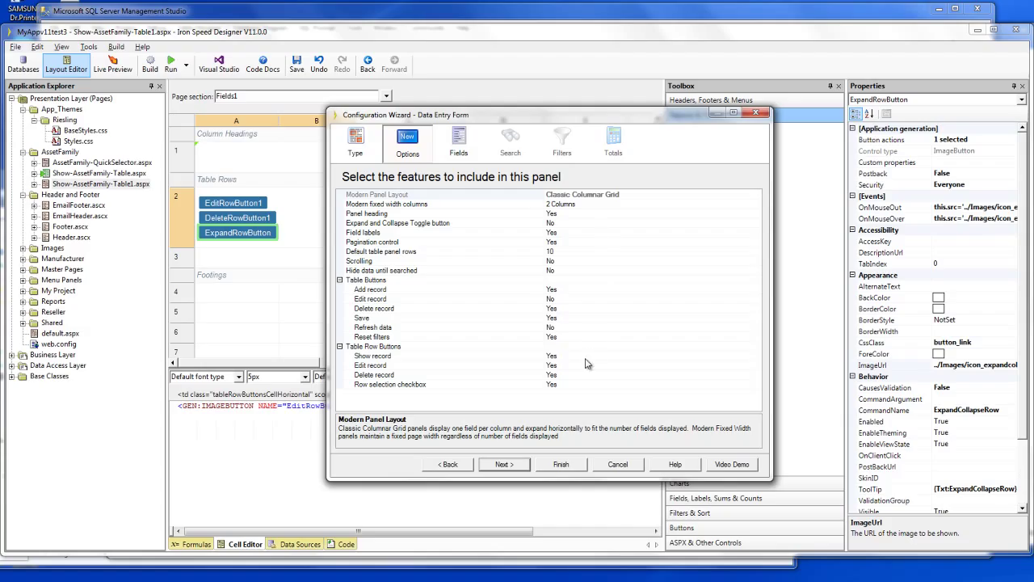
pyautogui.moveTo(573, 361)
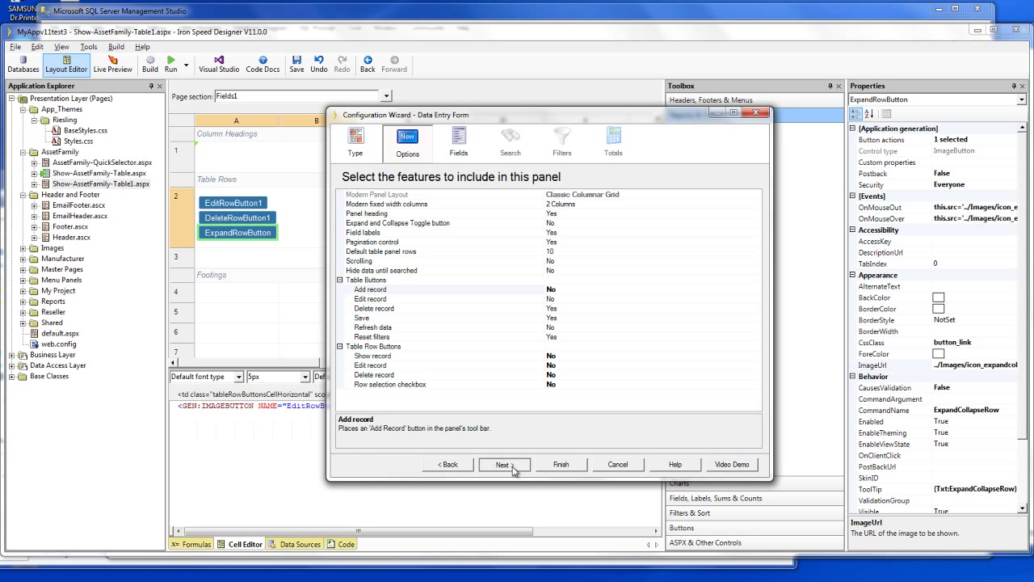
# Step: Advance past the Options step with add record and all row buttons set to No
pyautogui.click(503, 464)
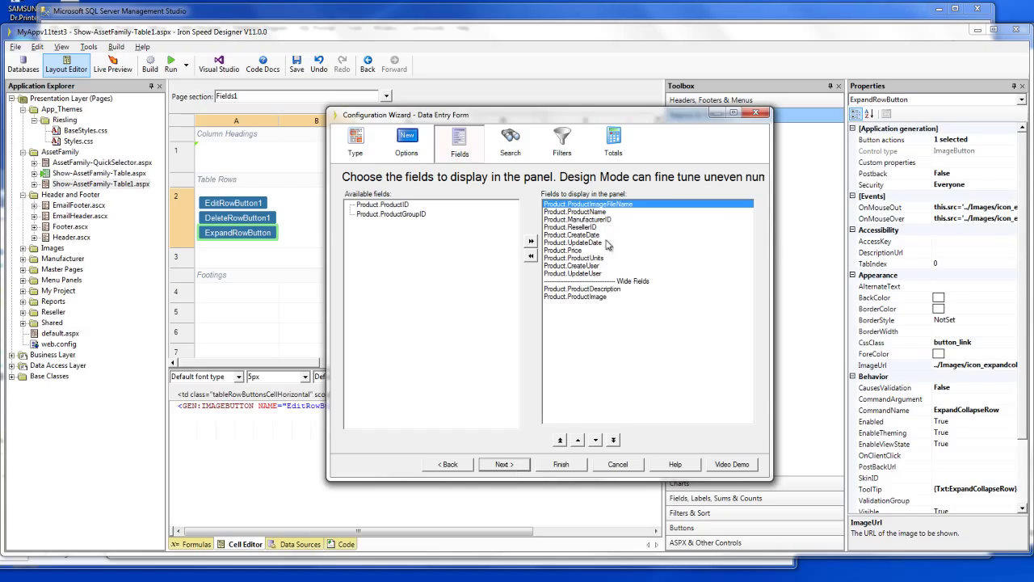
pyautogui.moveTo(646, 294)
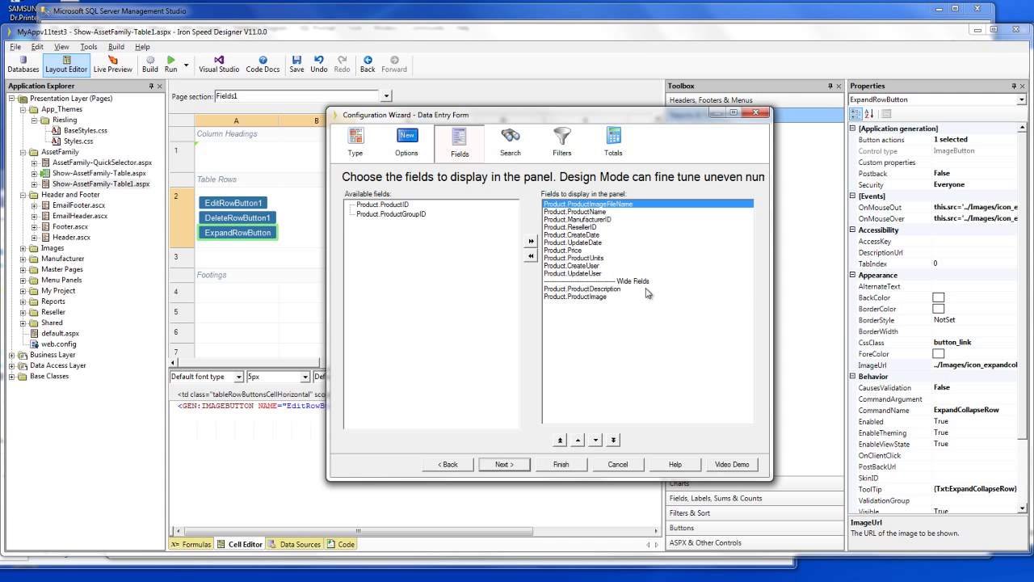
# Step: Remove ProductImage, ImageFileName, the create/update date fields and the user fields from the display list
pyautogui.click(584, 296)
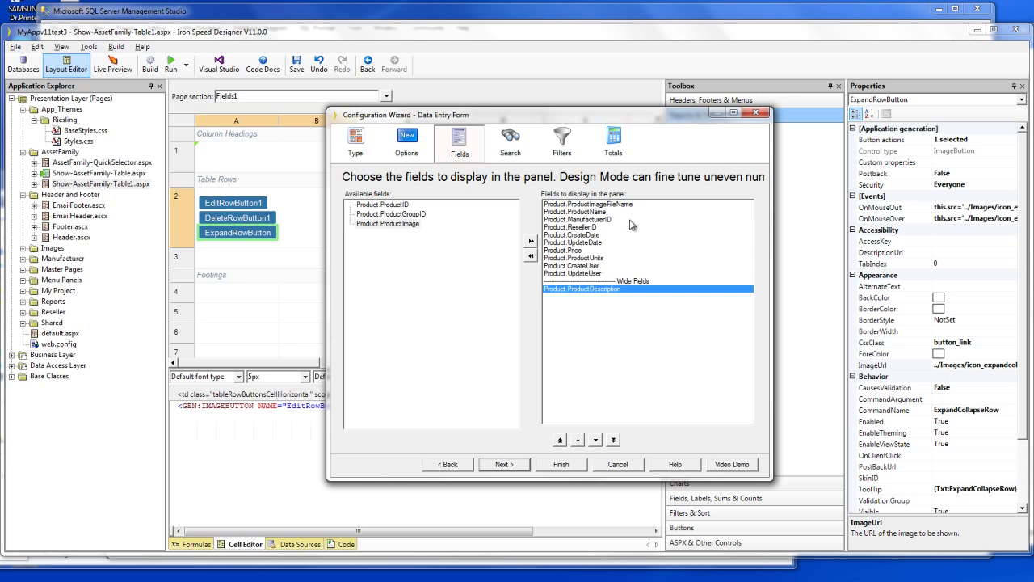
pyautogui.click(579, 242)
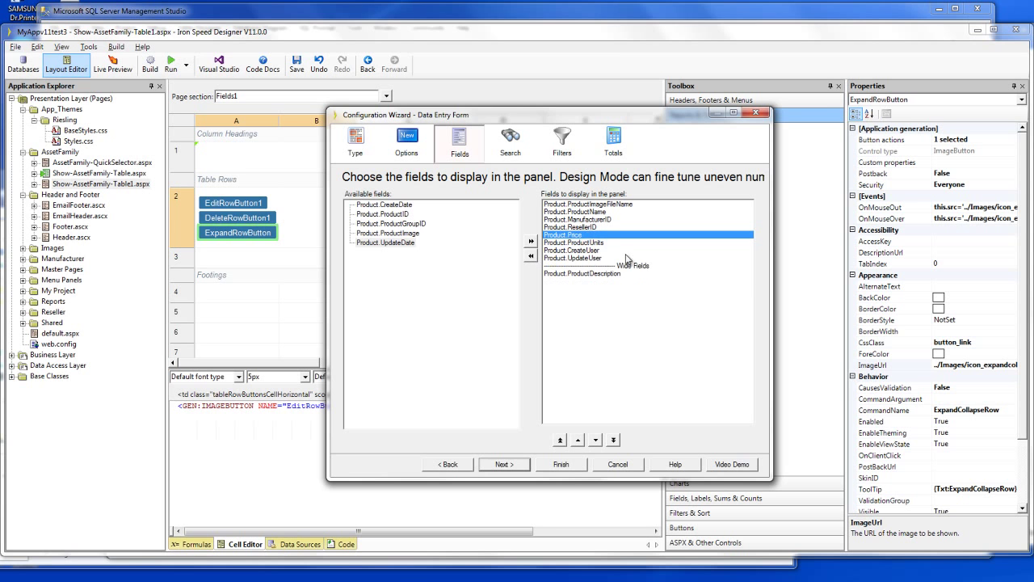
pyautogui.click(573, 249)
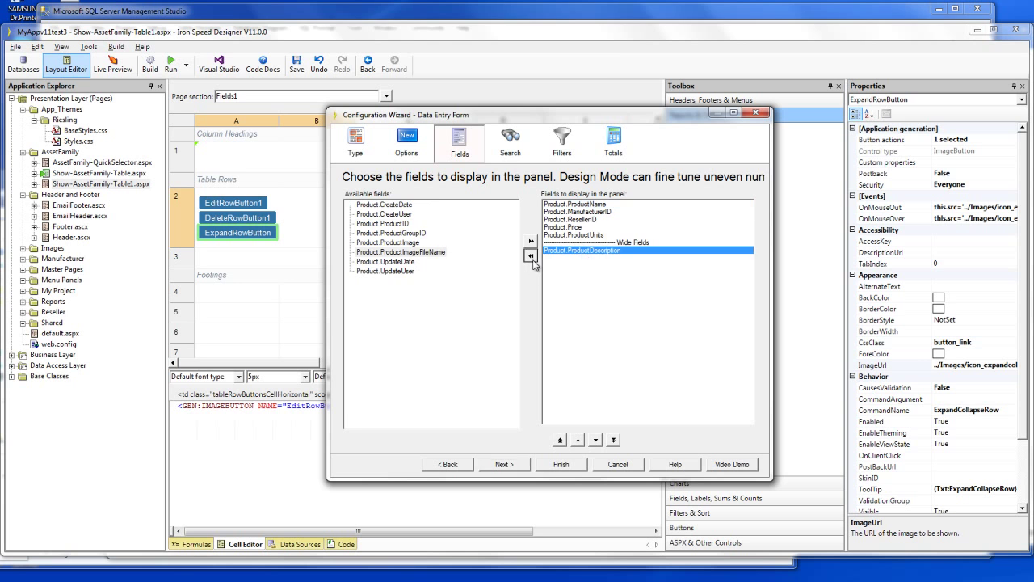
# Step: Pass the search, filter and totals steps and finish, inserting the ProductTableControl
pyautogui.click(510, 137)
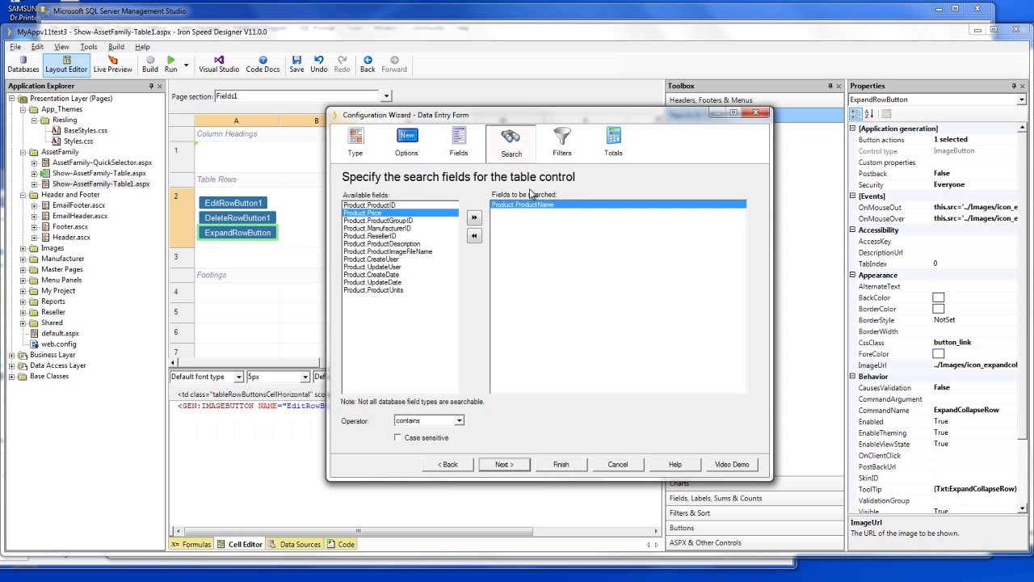
pyautogui.moveTo(495, 363)
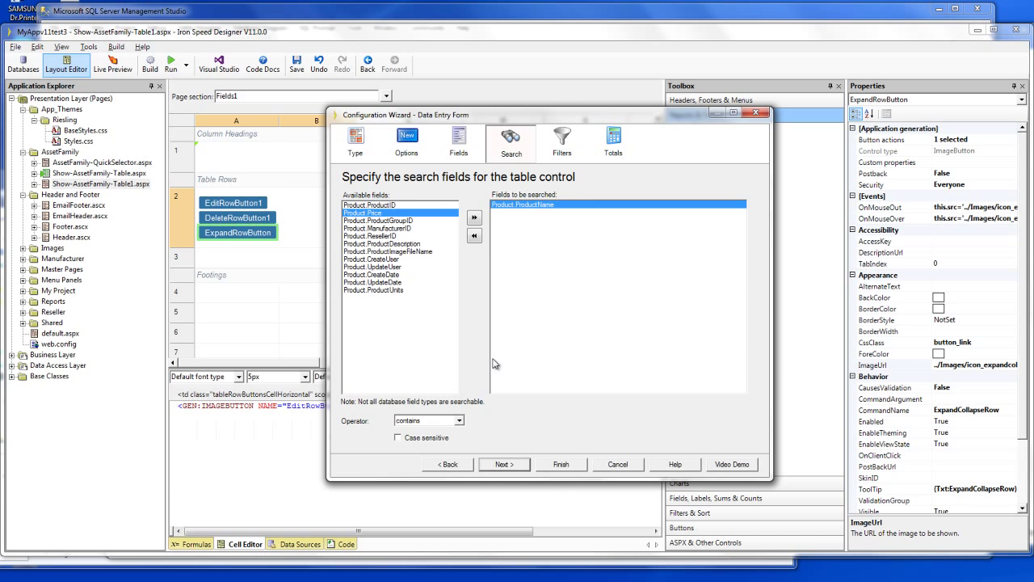
pyautogui.click(472, 235)
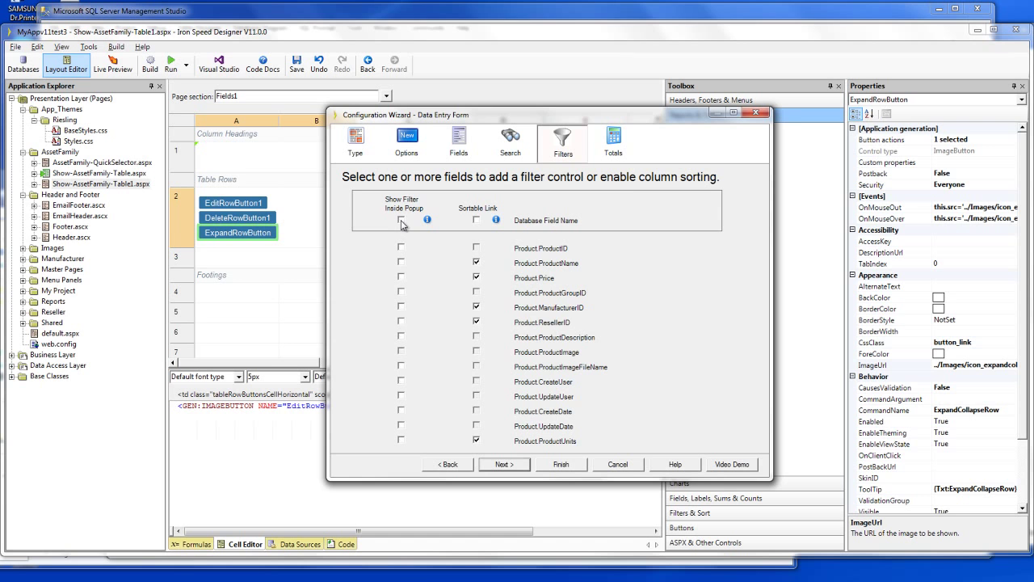
pyautogui.click(400, 220)
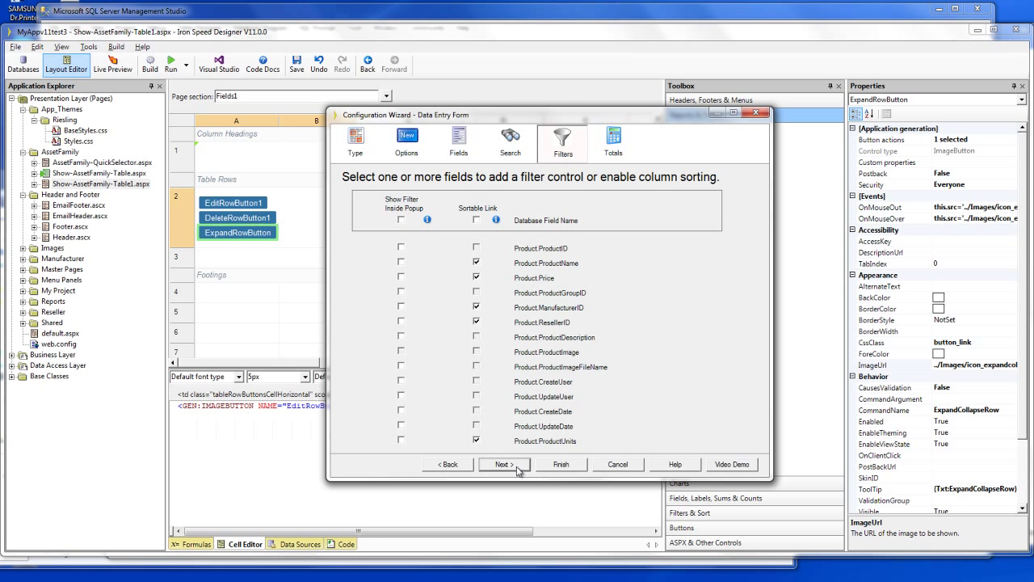
pyautogui.click(504, 464)
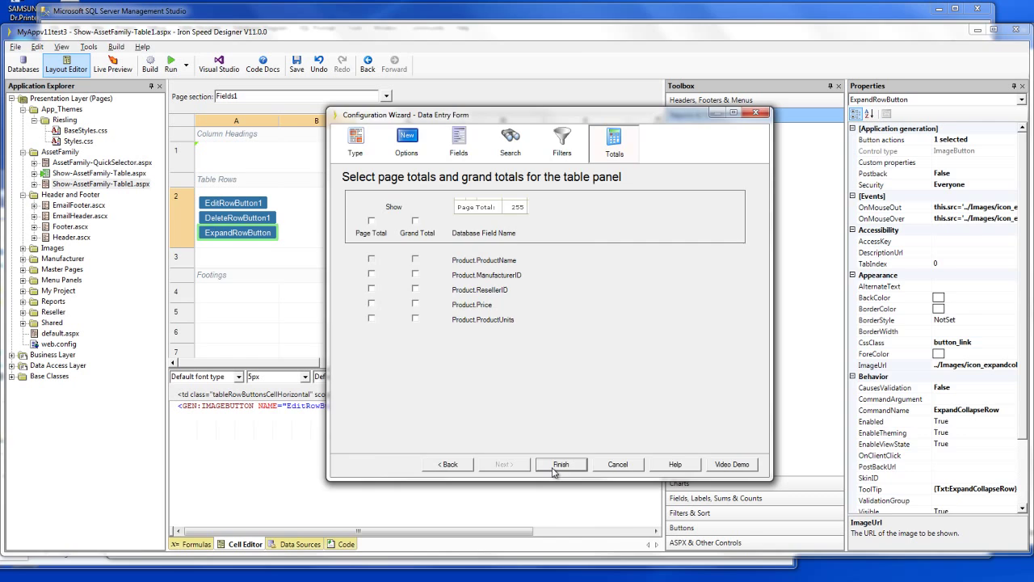
pyautogui.click(560, 463)
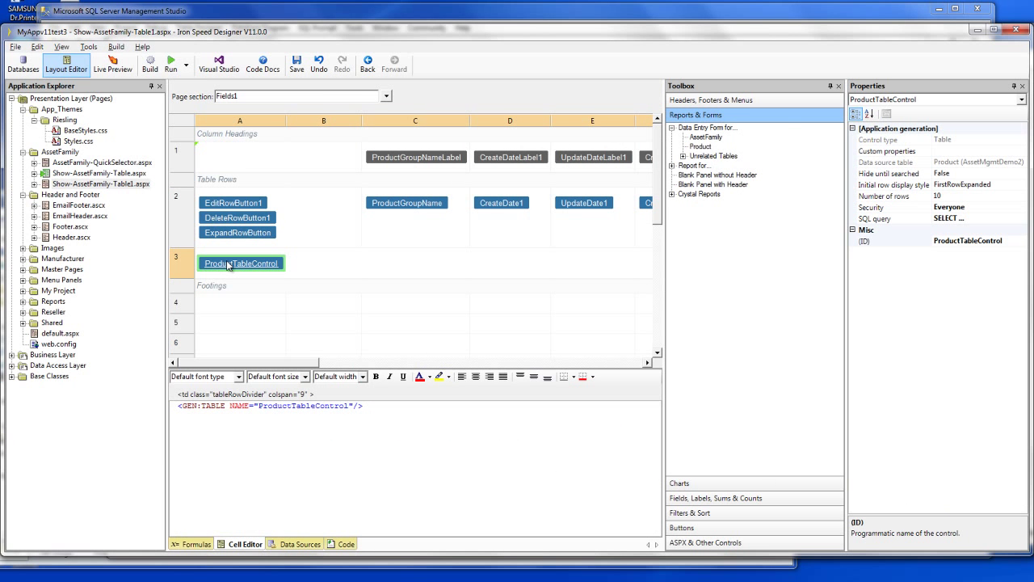
# Step: Check the new ProductTableControl settings, then rebuild the application
pyautogui.click(150, 64)
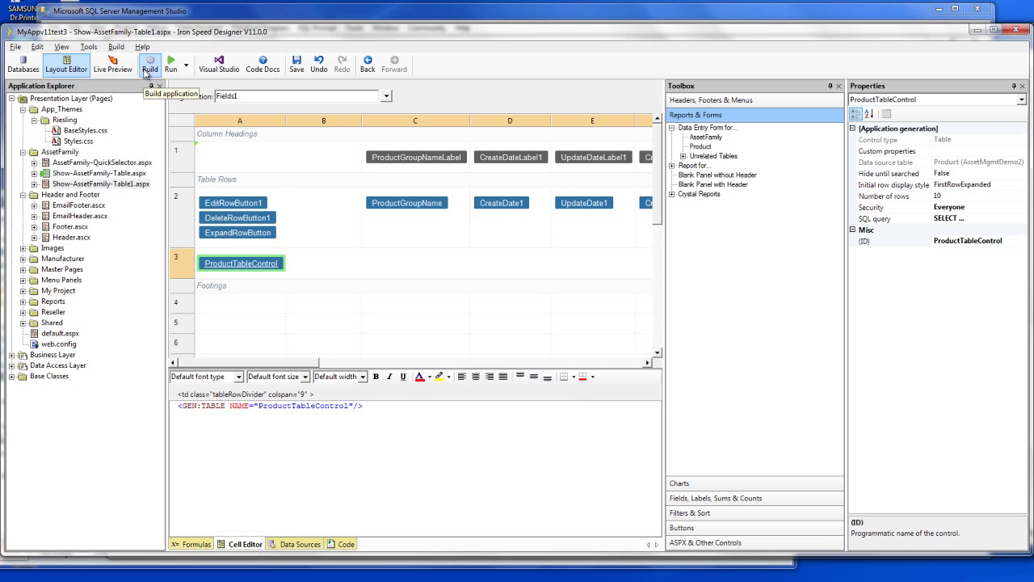
pyautogui.click(170, 63)
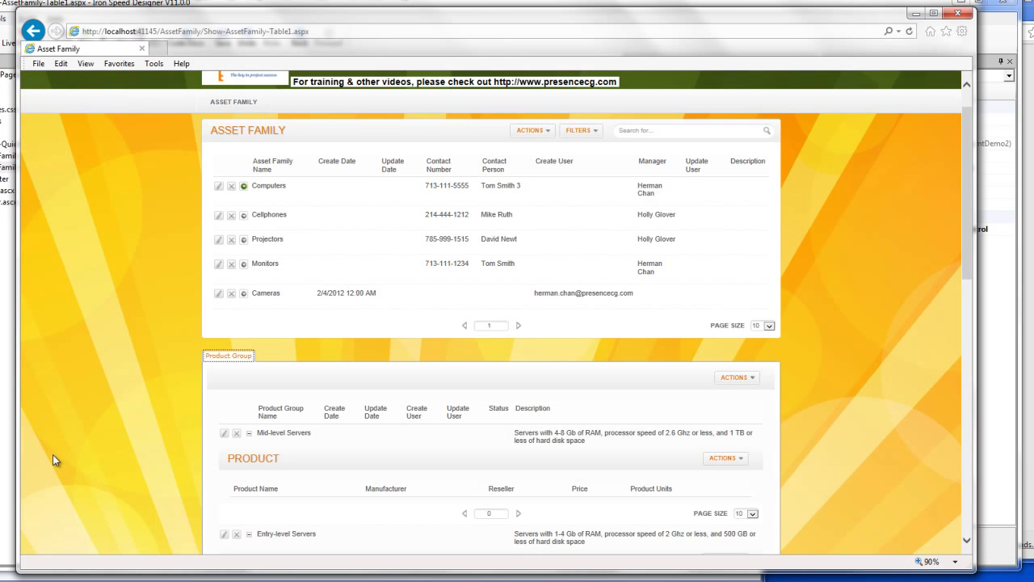
# Step: Scroll through the Asset Family page reviewing each product group's nested Product table
pyautogui.scroll(-3)
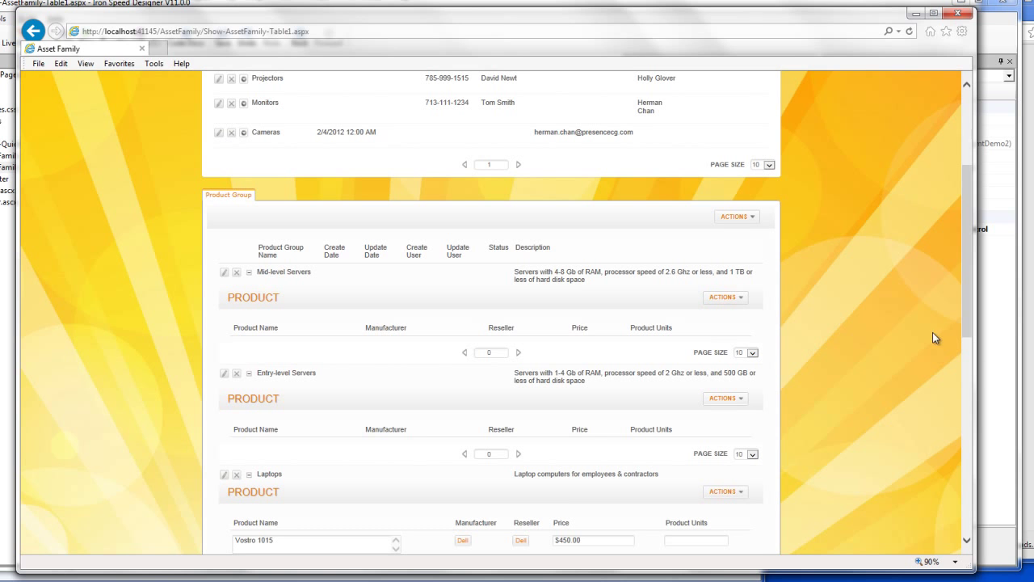
pyautogui.moveTo(959, 291)
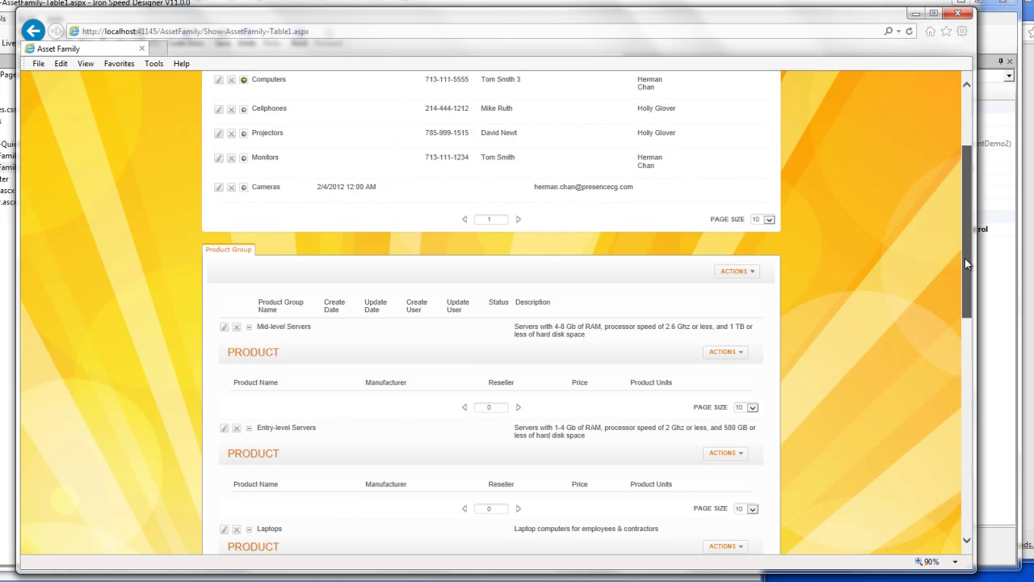
pyautogui.scroll(-3)
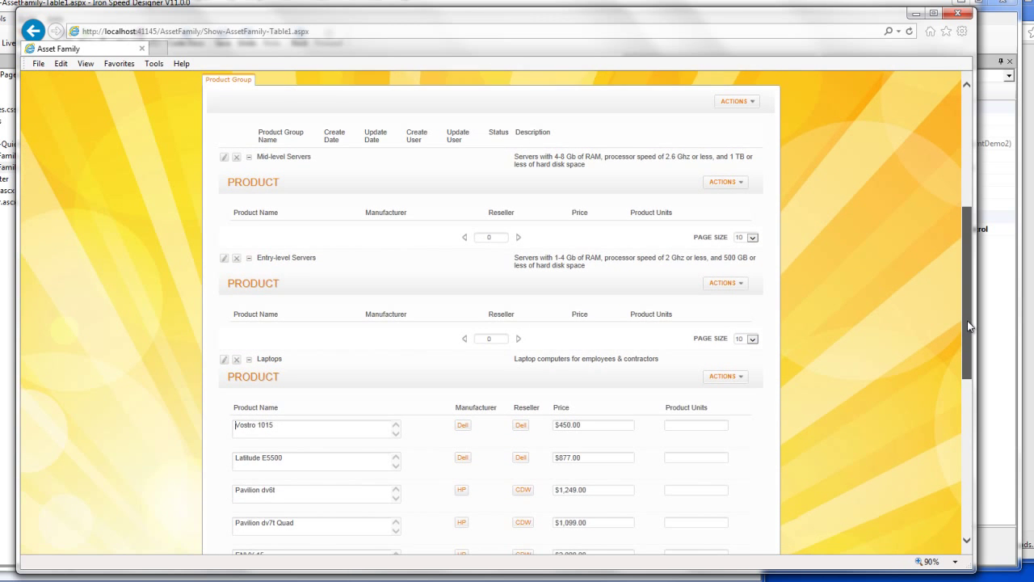
pyautogui.scroll(-3)
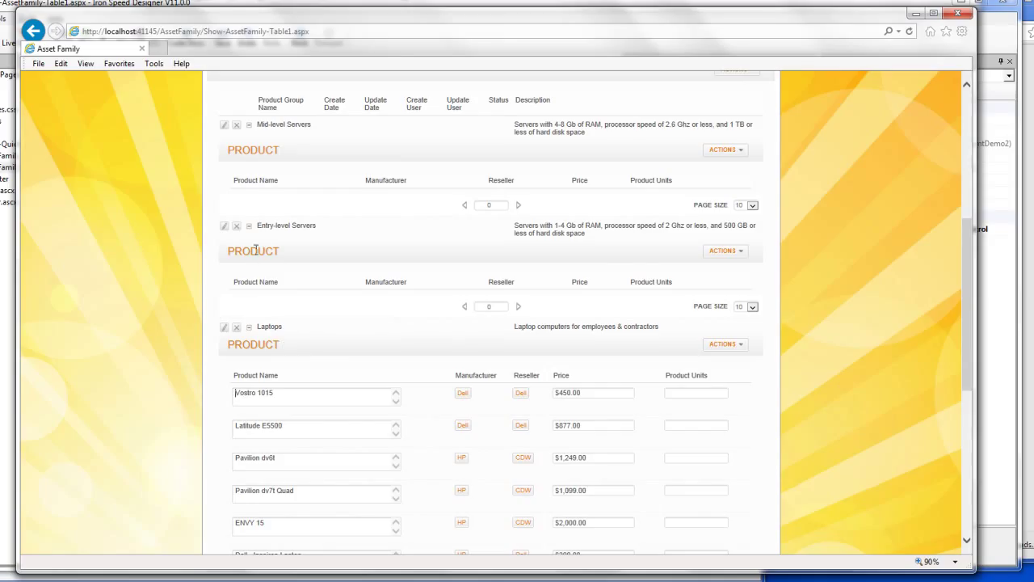
pyautogui.moveTo(280, 103)
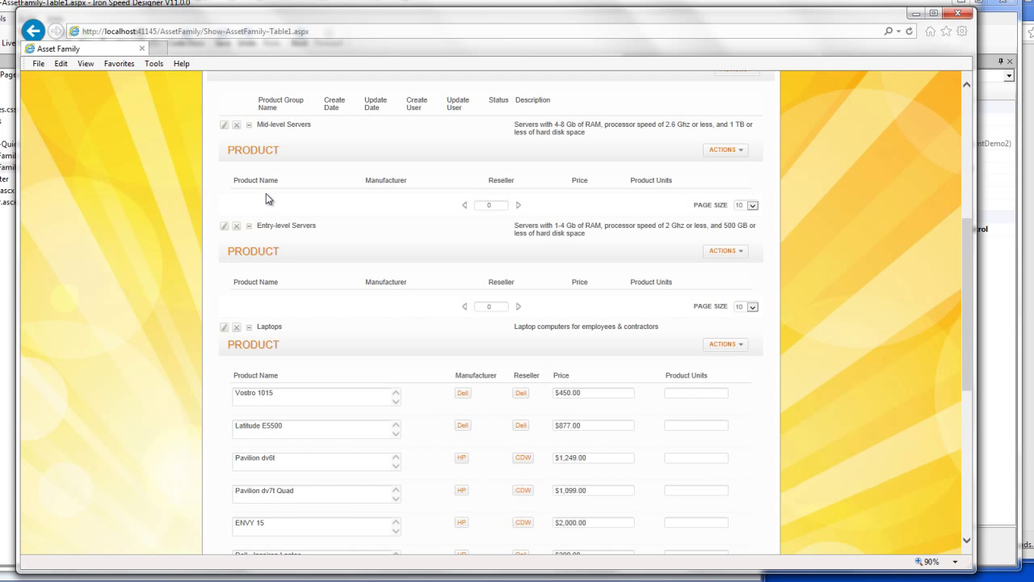
pyautogui.moveTo(300, 289)
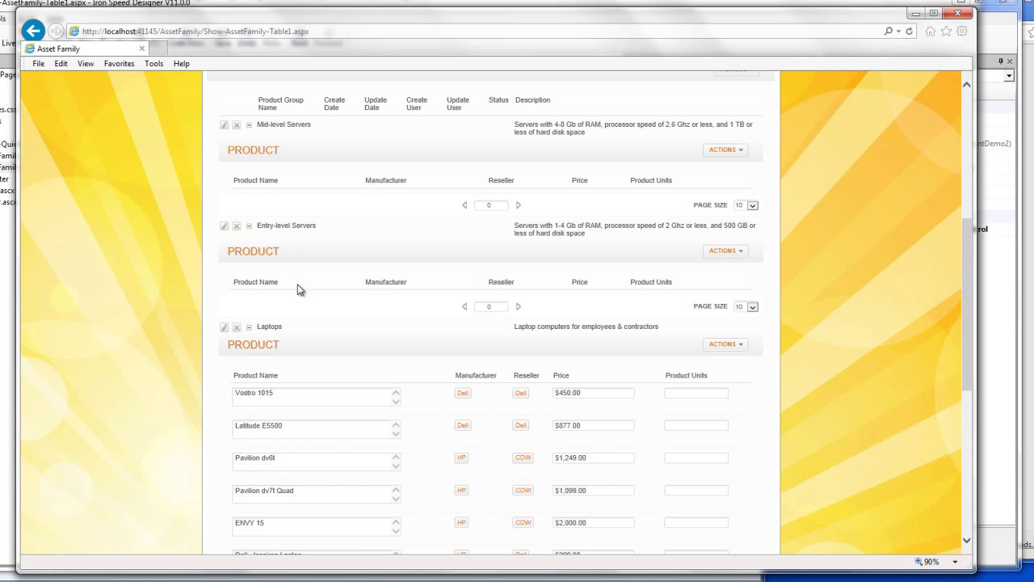
pyautogui.moveTo(959, 279)
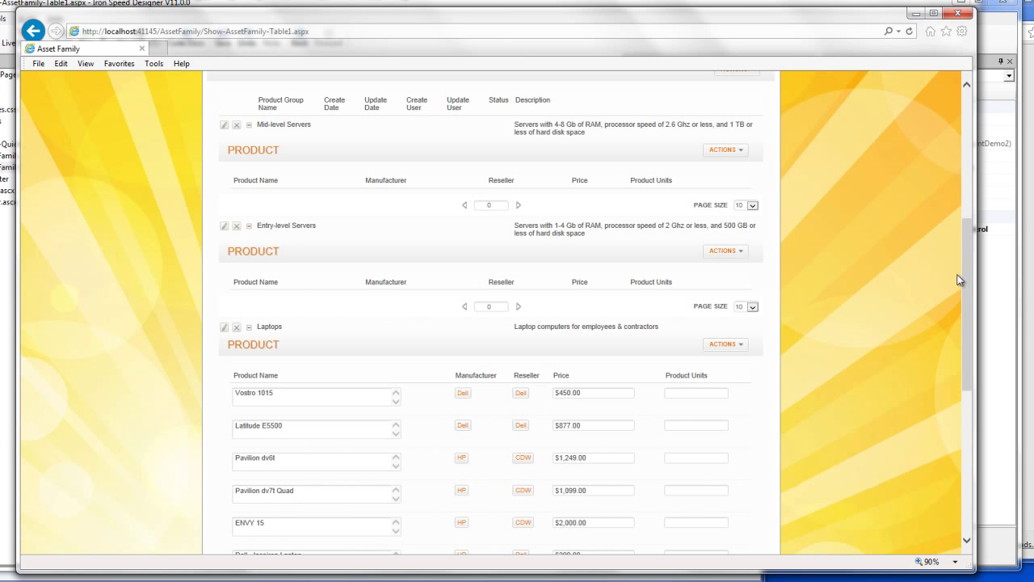
pyautogui.scroll(-3)
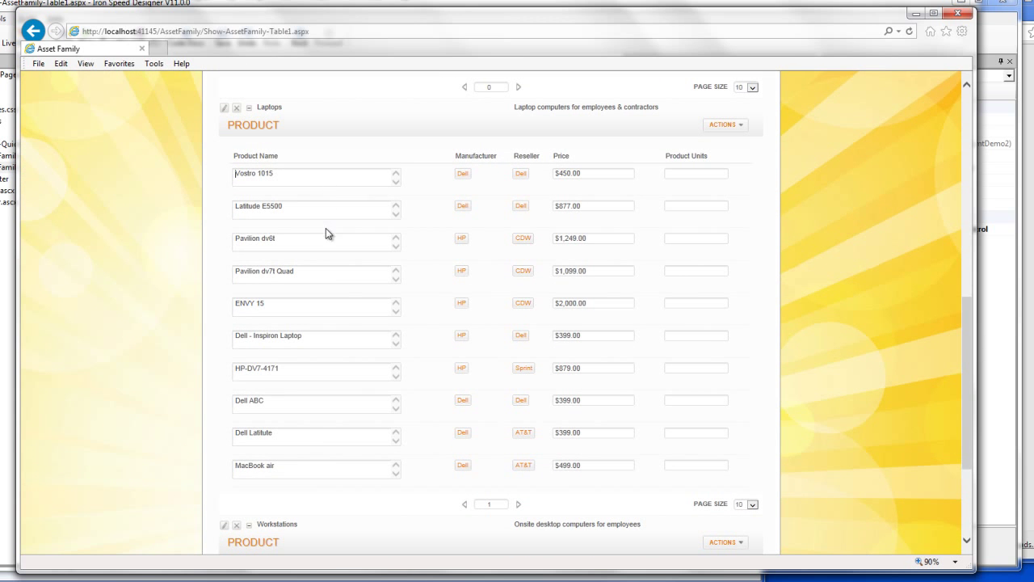
pyautogui.moveTo(537, 459)
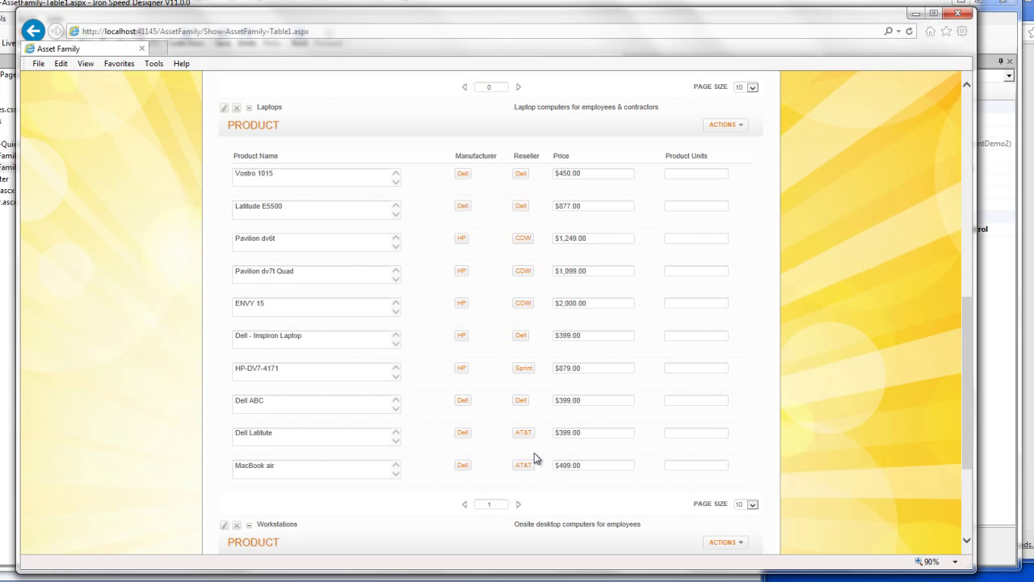
pyautogui.scroll(-3)
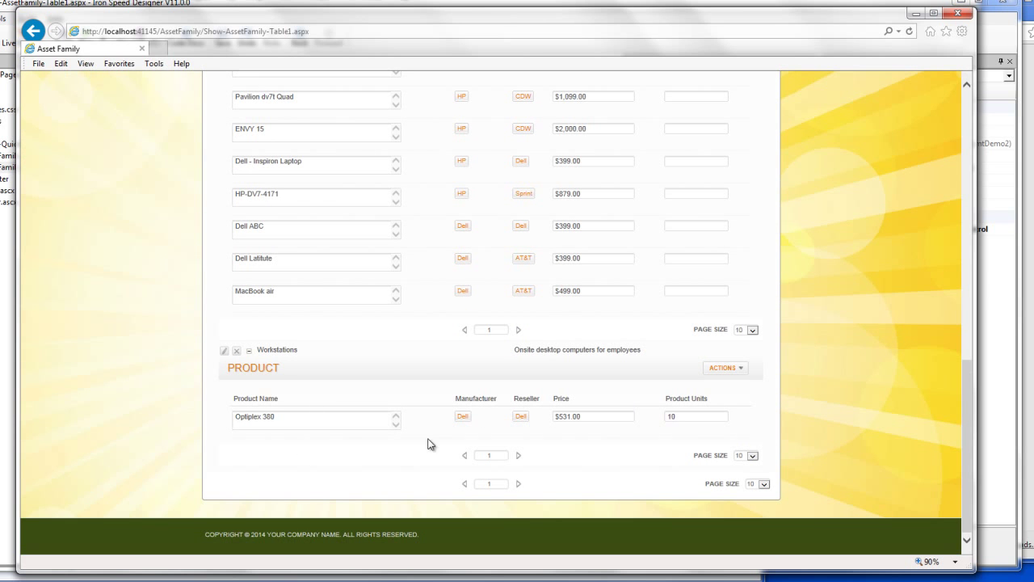
pyautogui.scroll(3)
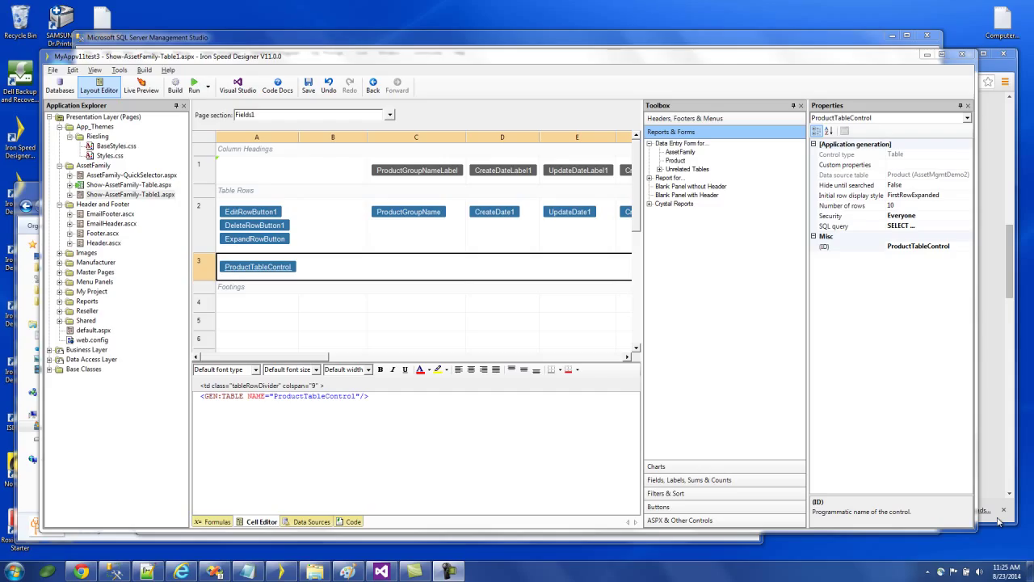
pyautogui.moveTo(383, 301)
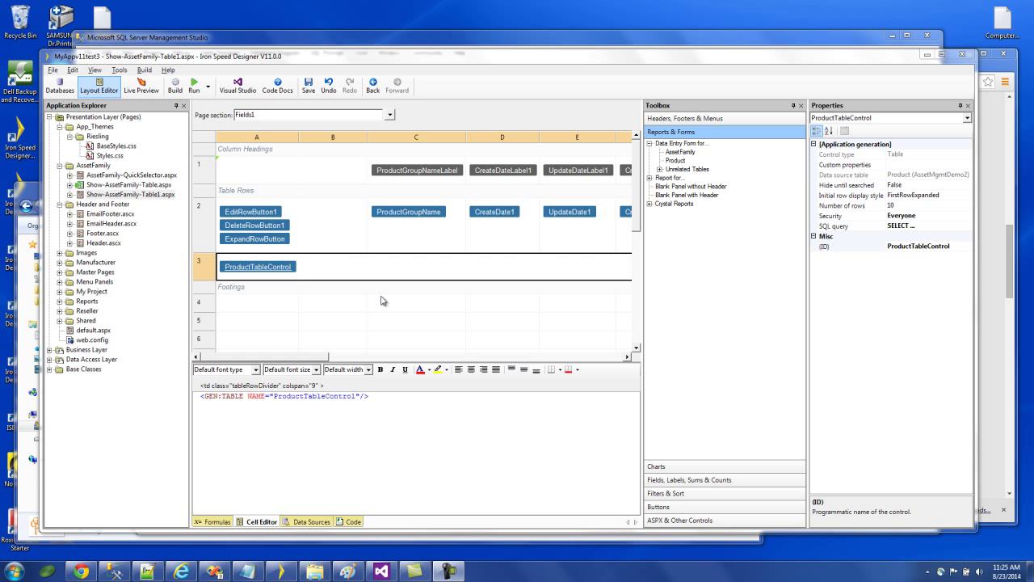
pyautogui.moveTo(335, 277)
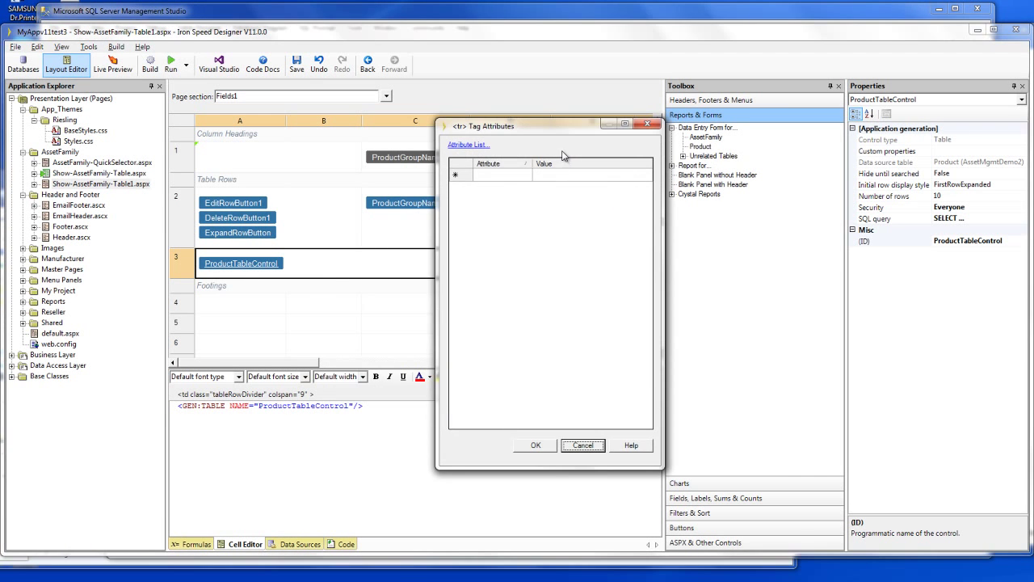
# Step: Add row attributes id = ProductGroupTableControlAltRow and runat = server
pyautogui.click(500, 174)
pyautogui.write('id')
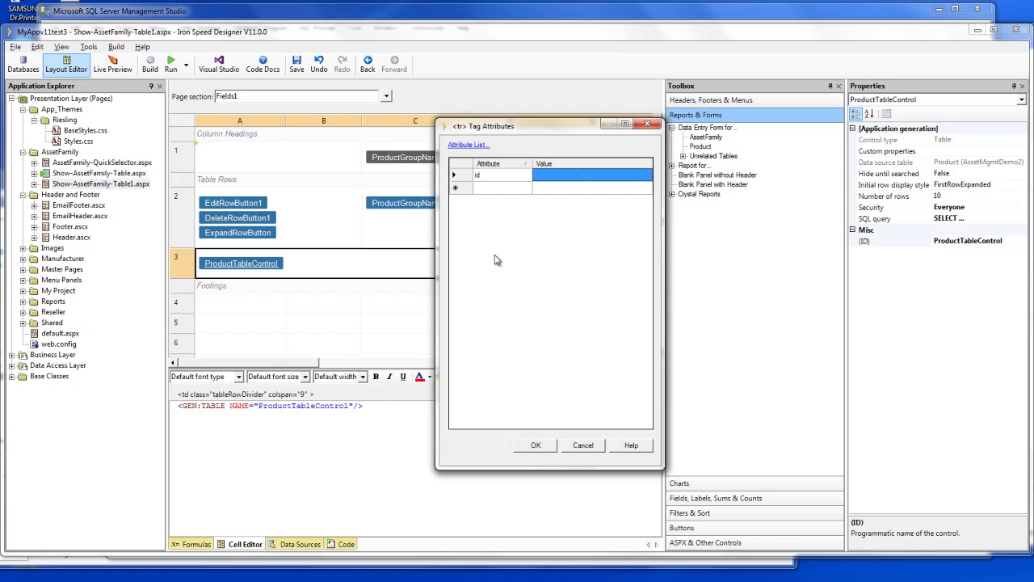
pyautogui.write('ProductGroupTableControl')
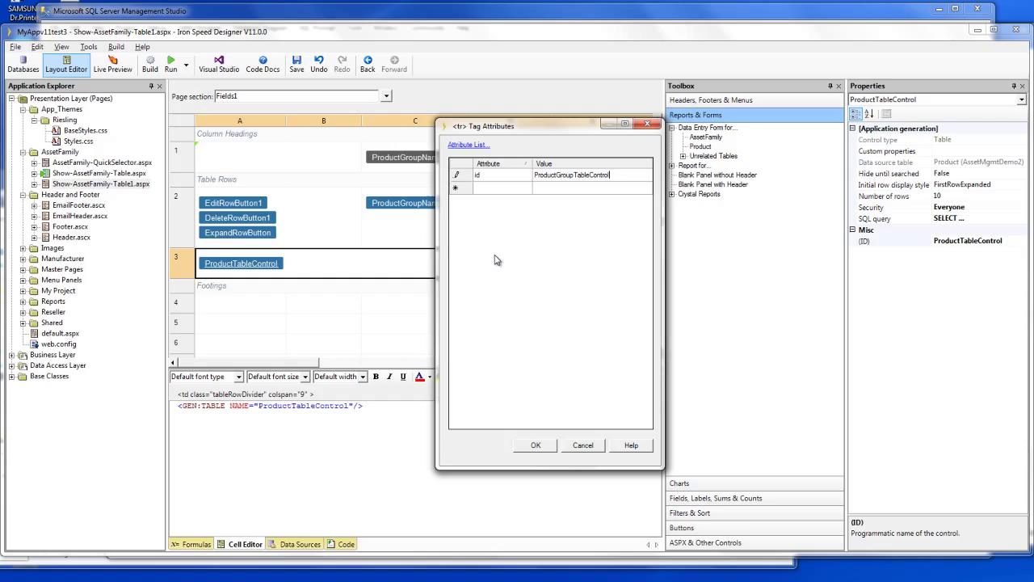
pyautogui.write('AltRow')
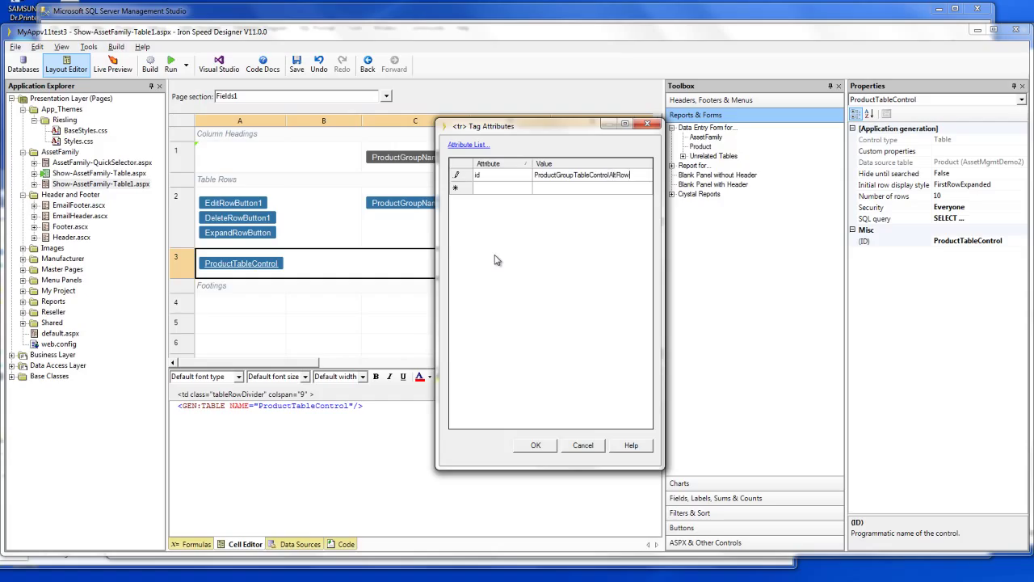
pyautogui.write('runat')
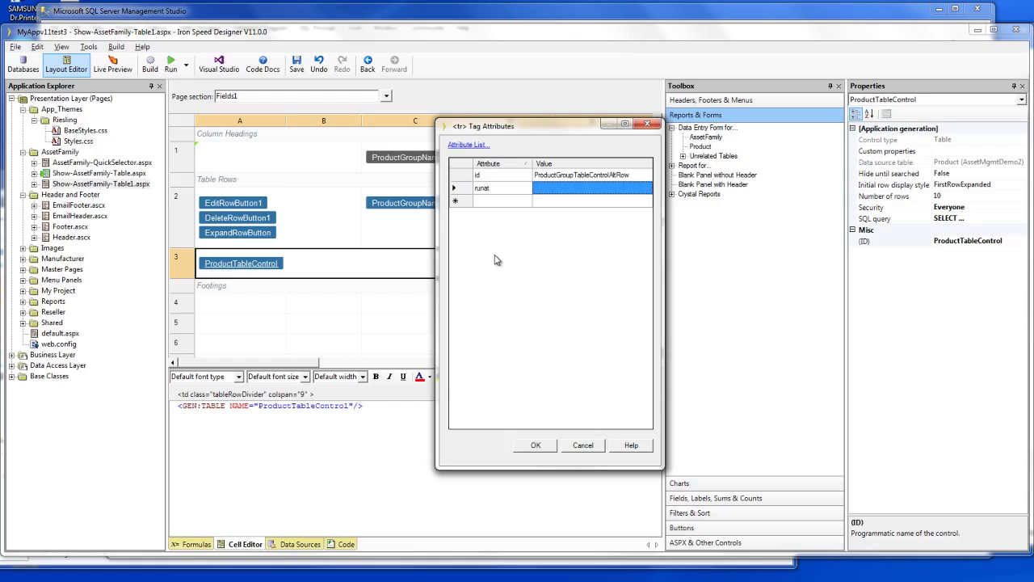
pyautogui.write('server')
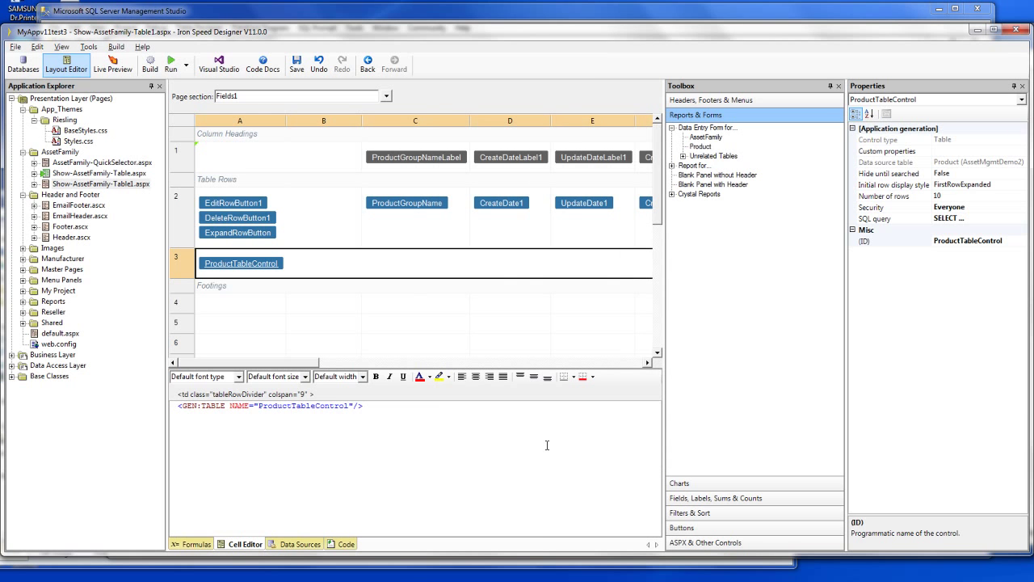
pyautogui.moveTo(270, 112)
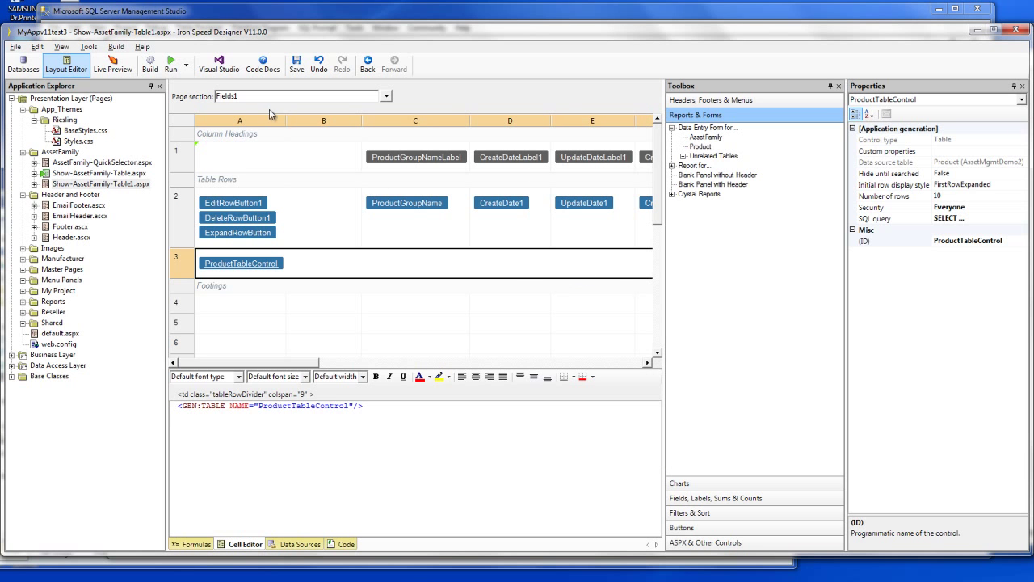
# Step: Build the application, close the generation report, and run the Asset Family page
pyautogui.click(149, 63)
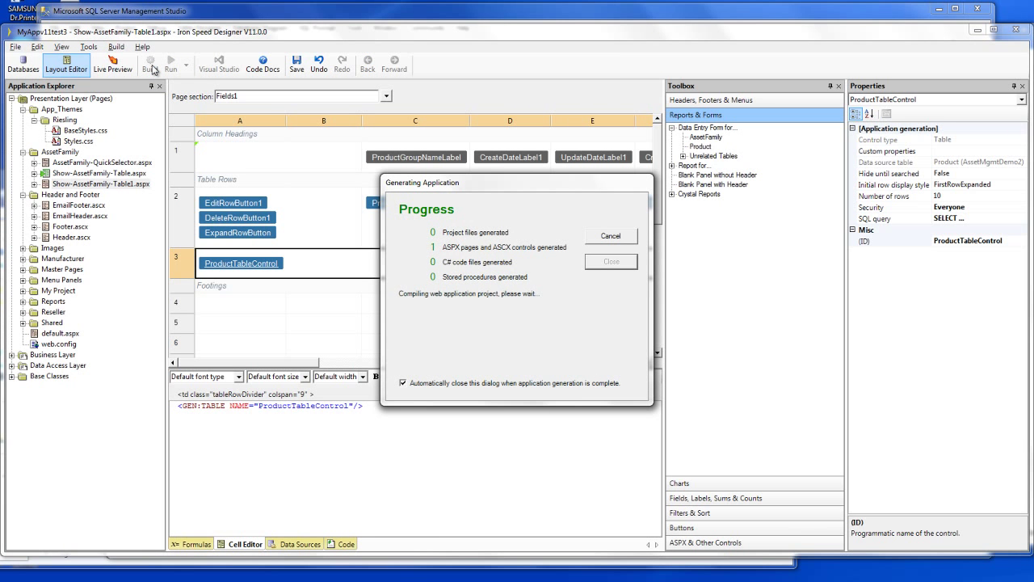
pyautogui.moveTo(464, 263)
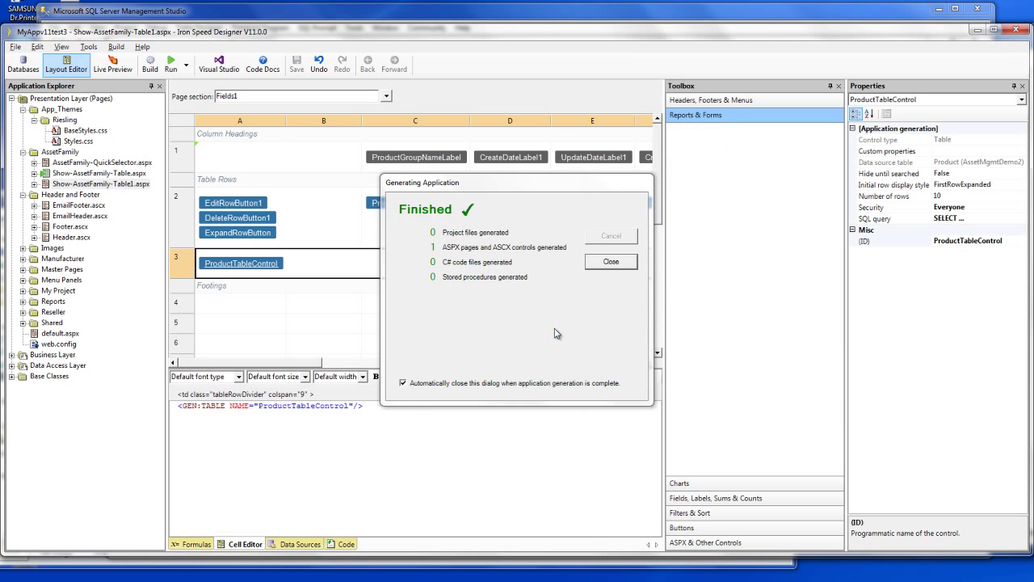
pyautogui.click(610, 261)
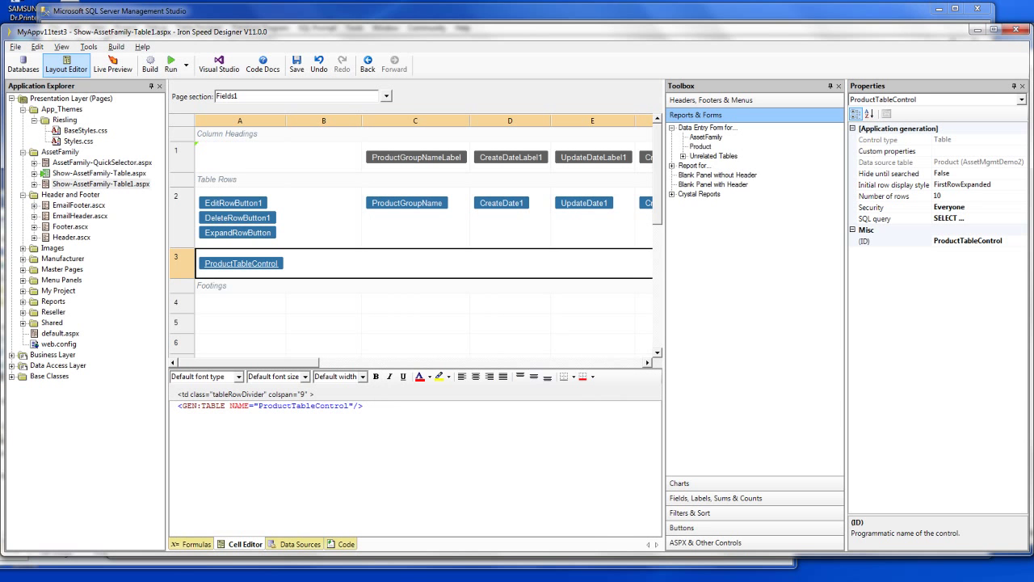
pyautogui.click(237, 233)
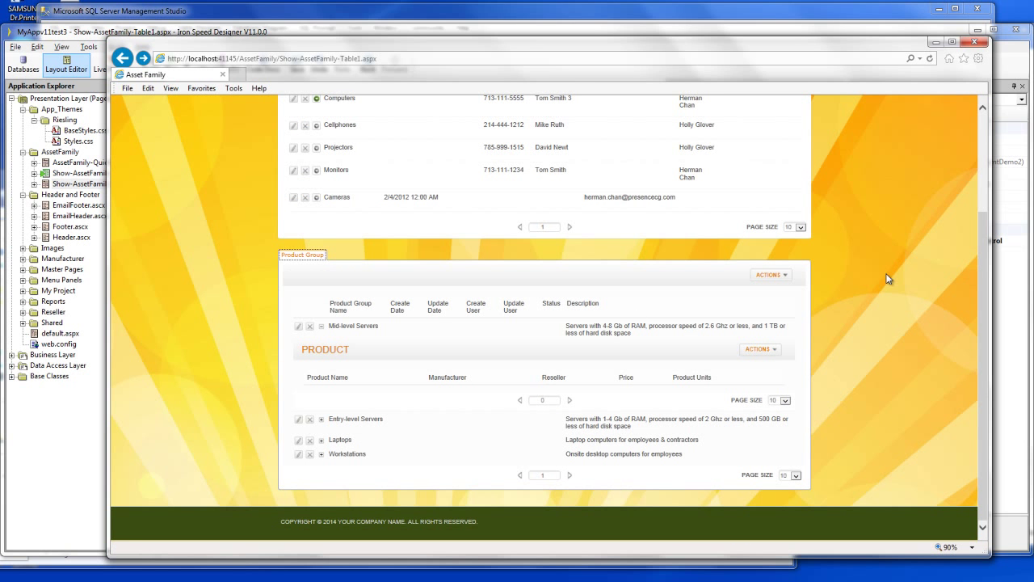
pyautogui.moveTo(975, 281)
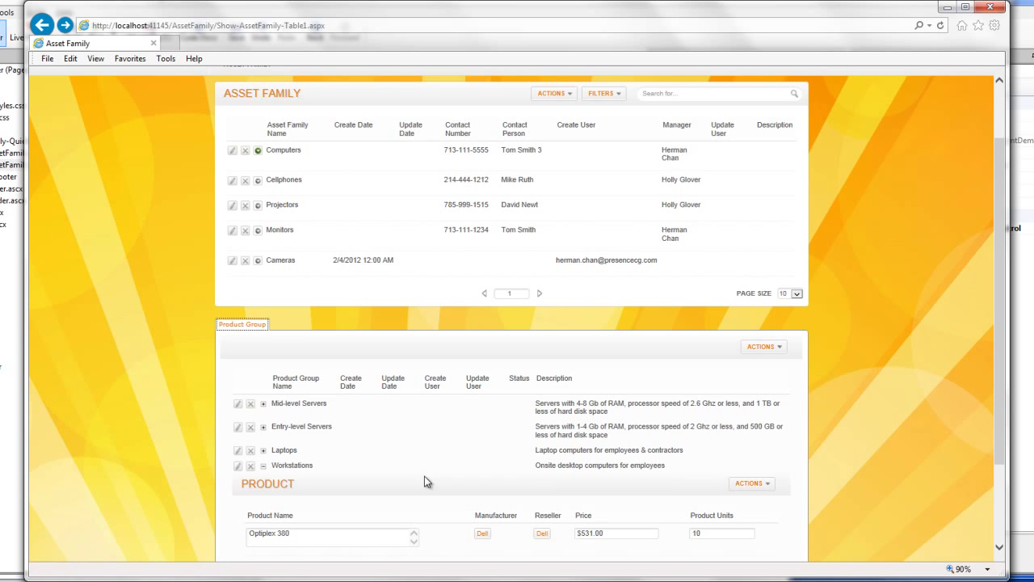
# Step: Scroll down the running Asset Family page to view the product groups
pyautogui.scroll(-3)
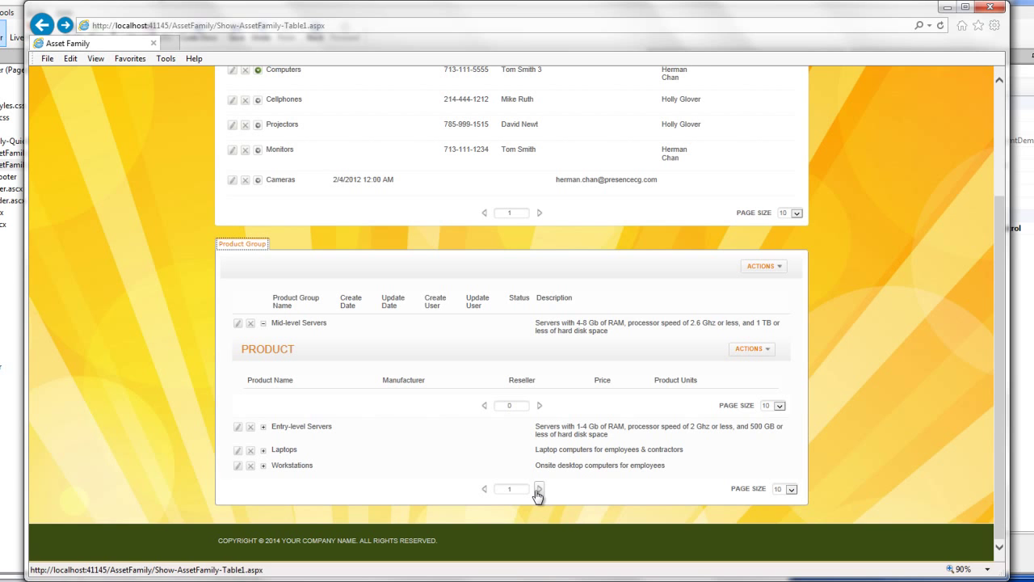
pyautogui.moveTo(262, 480)
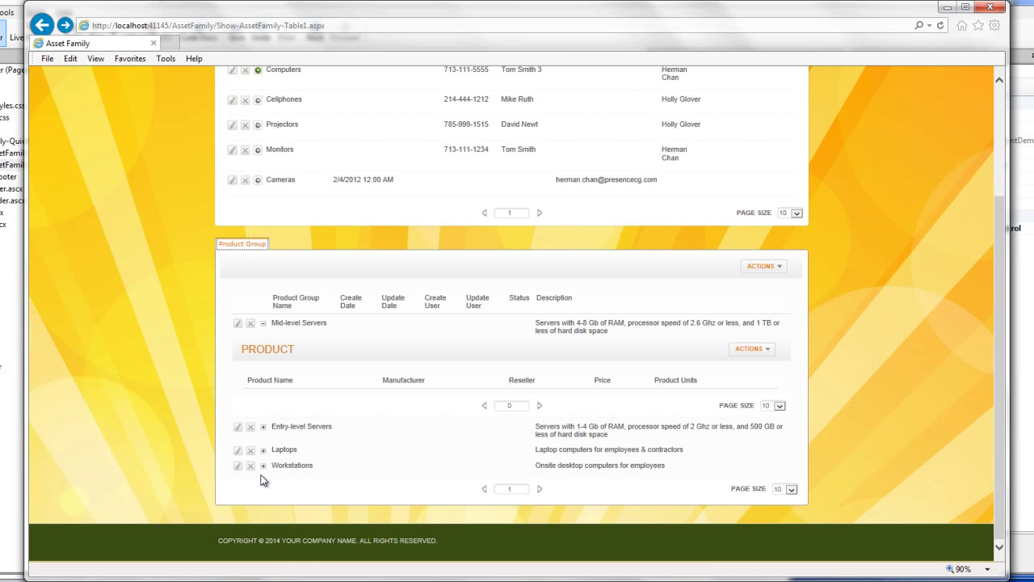
pyautogui.moveTo(224, 133)
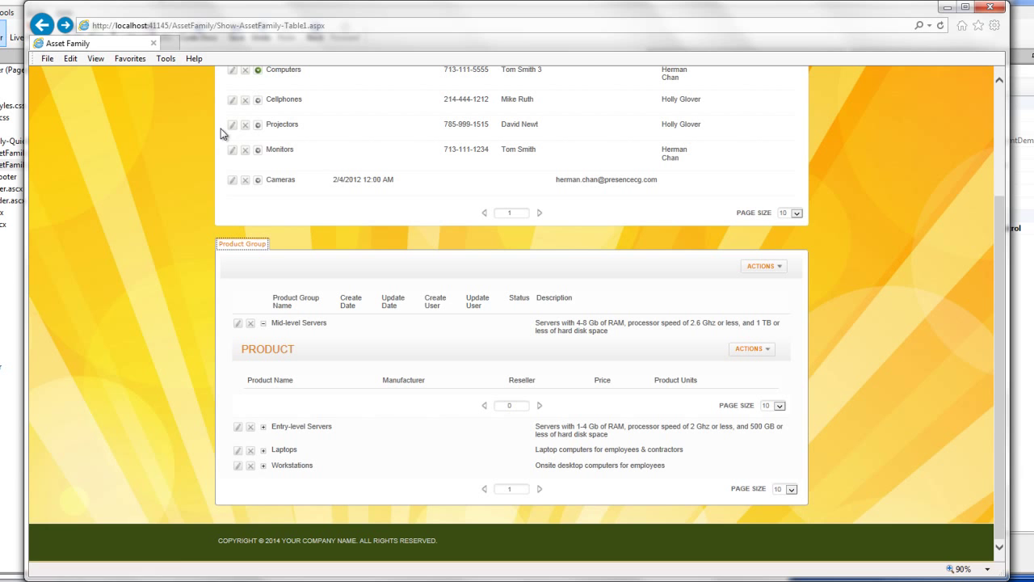
pyautogui.moveTo(249, 109)
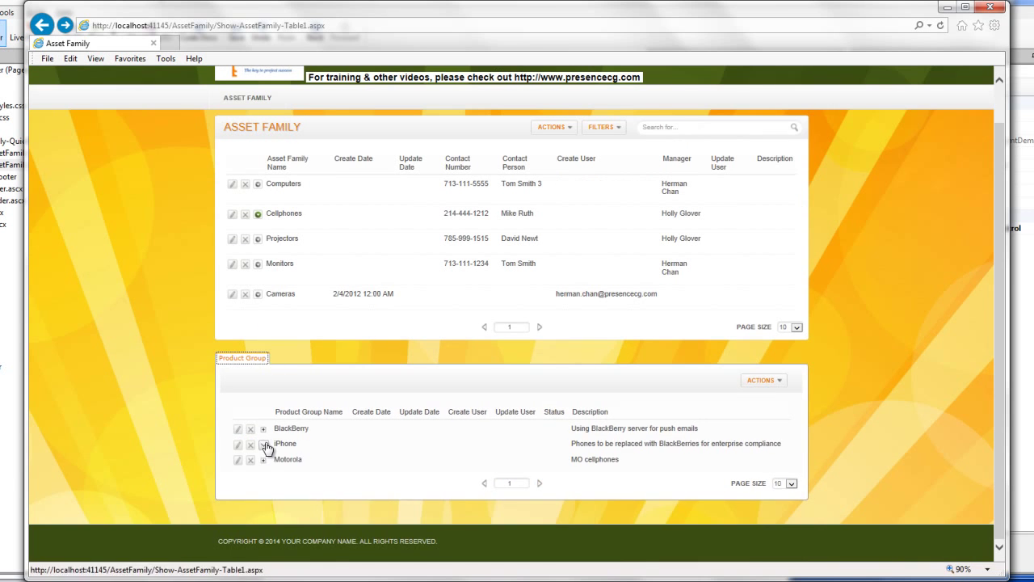
# Step: Expand the iPhone product group and scroll through its products
pyautogui.click(262, 444)
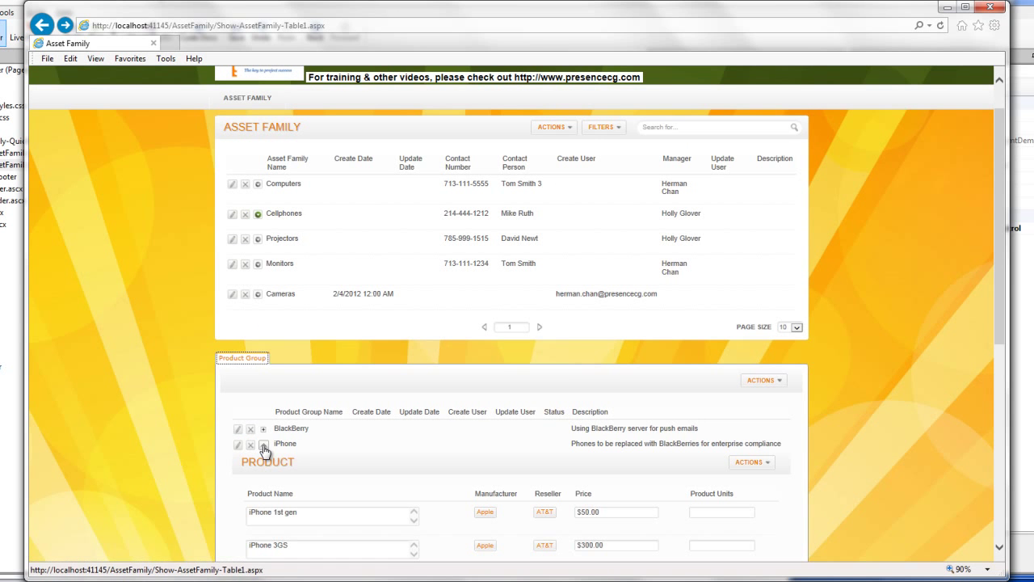
pyautogui.click(262, 444)
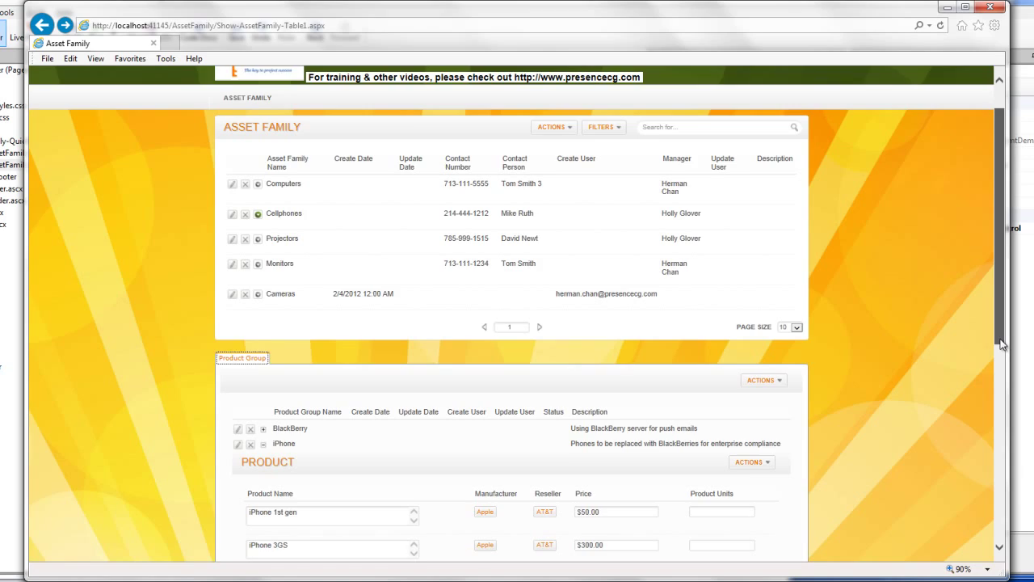
pyautogui.scroll(-3)
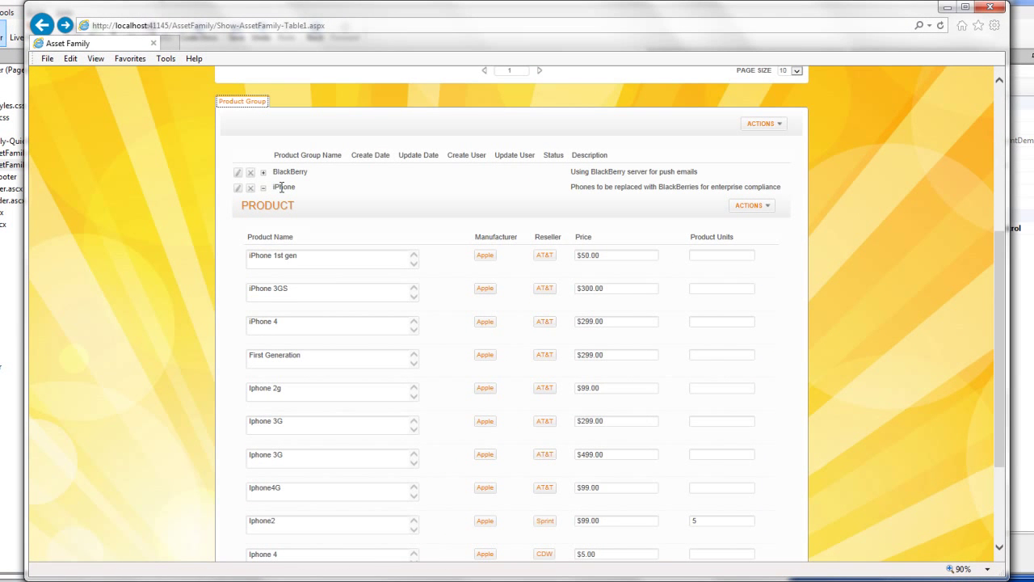
pyautogui.moveTo(326, 321)
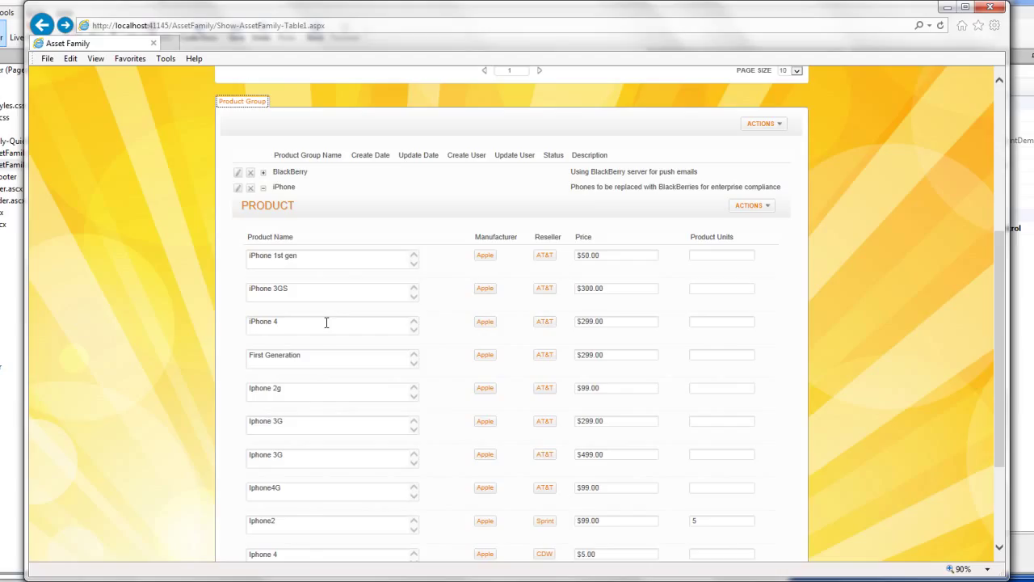
pyautogui.moveTo(535, 354)
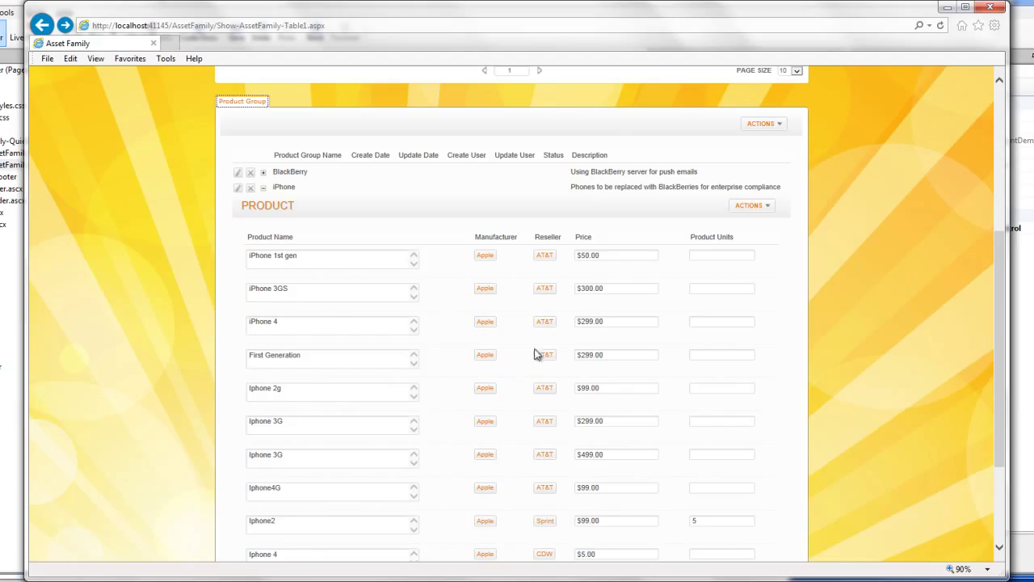
pyautogui.moveTo(976, 175)
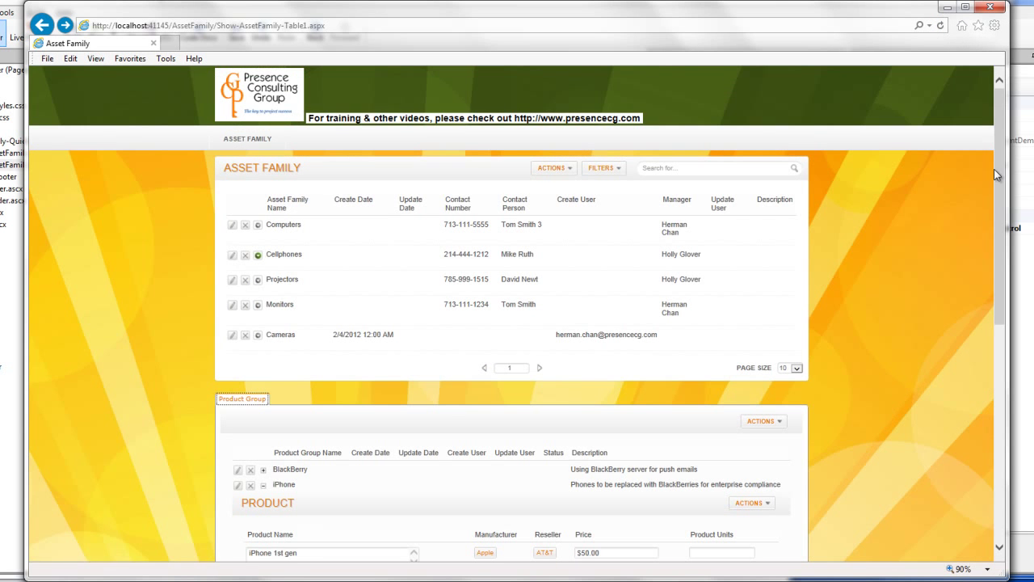
# Step: Show the Monitors family's product groups and scroll to LED Monitors' products
pyautogui.click(257, 334)
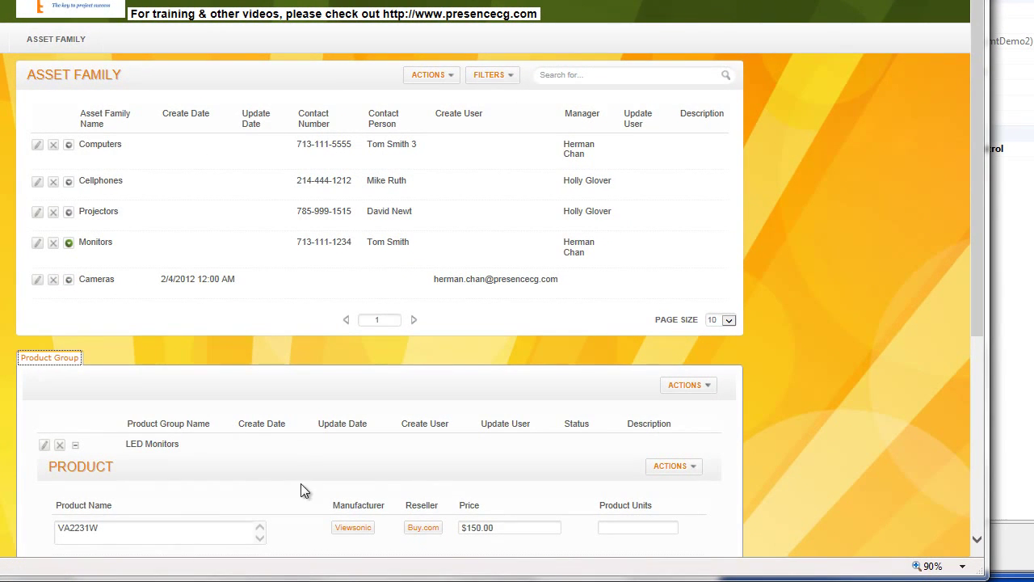
pyautogui.scroll(-3)
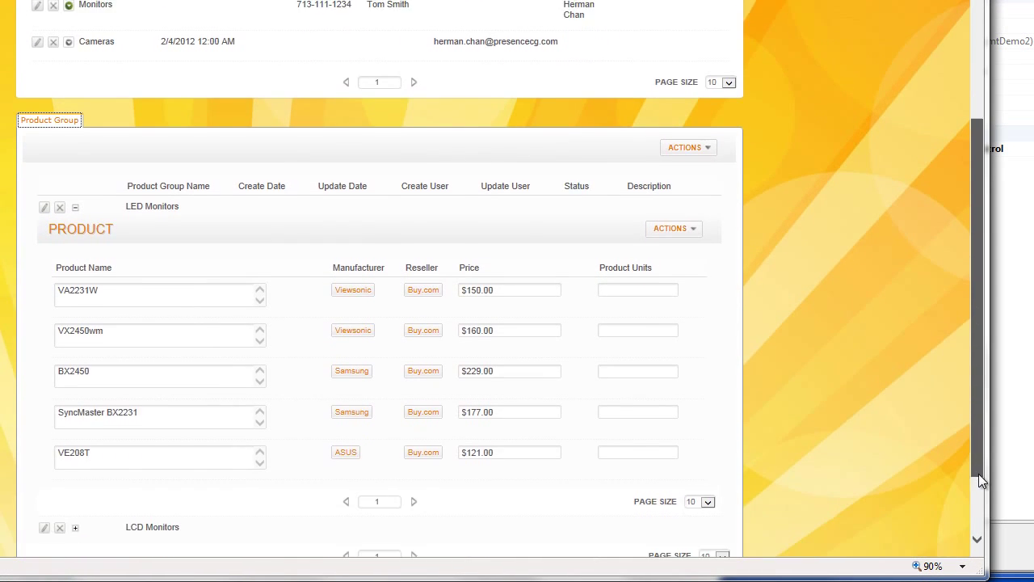
pyautogui.scroll(-3)
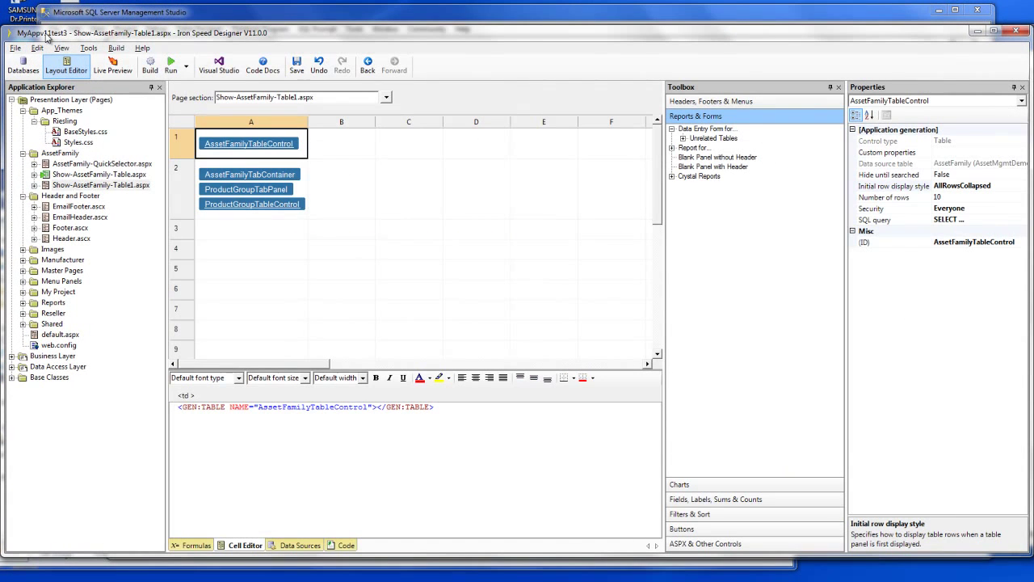
pyautogui.moveTo(292, 189)
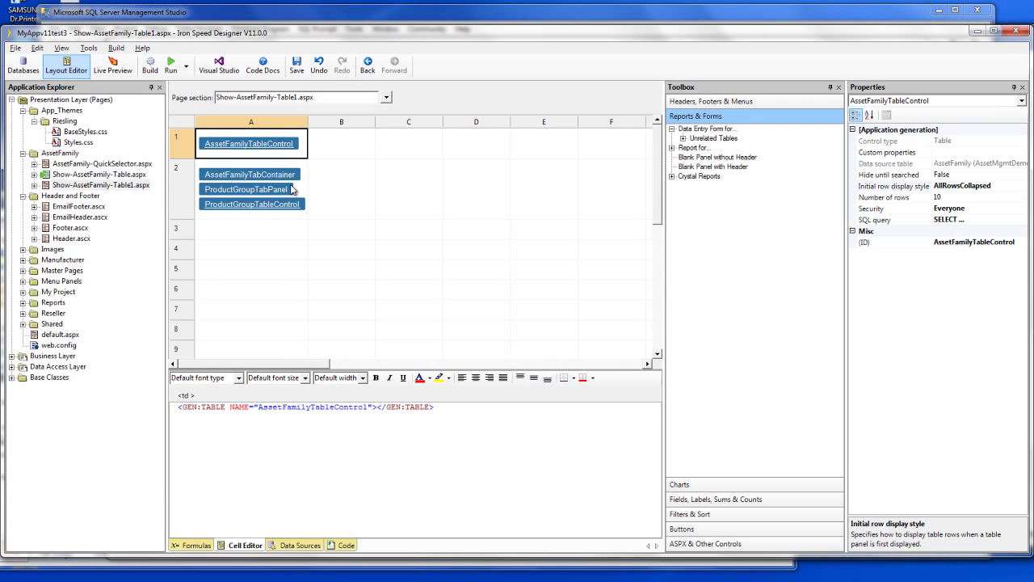
# Step: Set ProductGroupTableControl's Initial row display style to AllRowsCollapsed
pyautogui.click(252, 203)
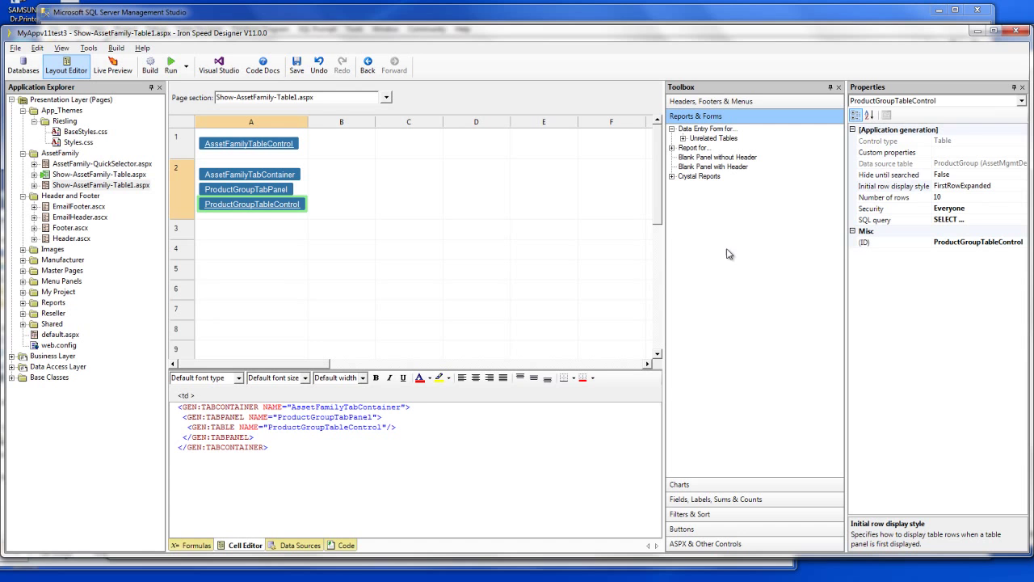
pyautogui.moveTo(1008, 189)
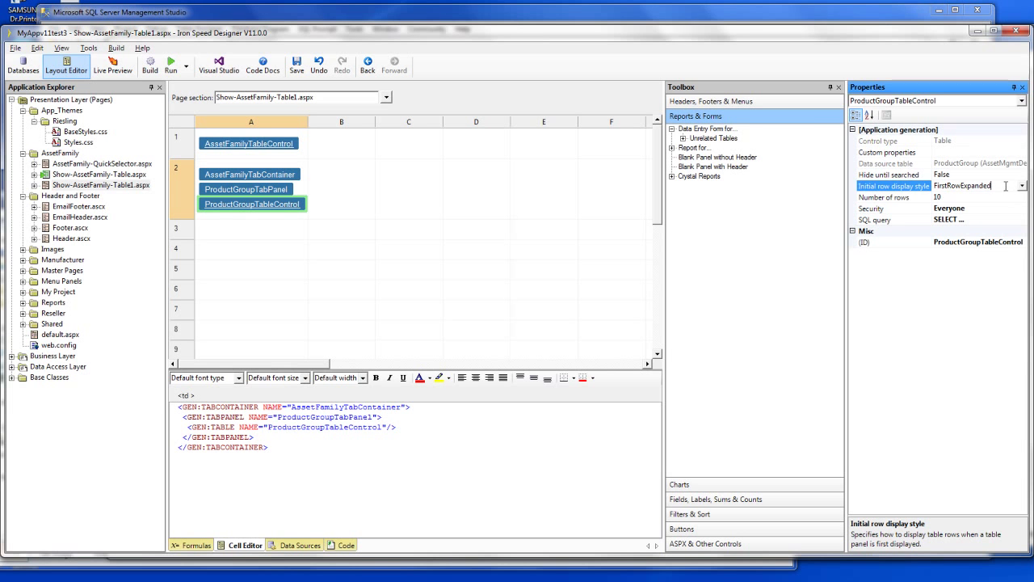
pyautogui.click(1021, 186)
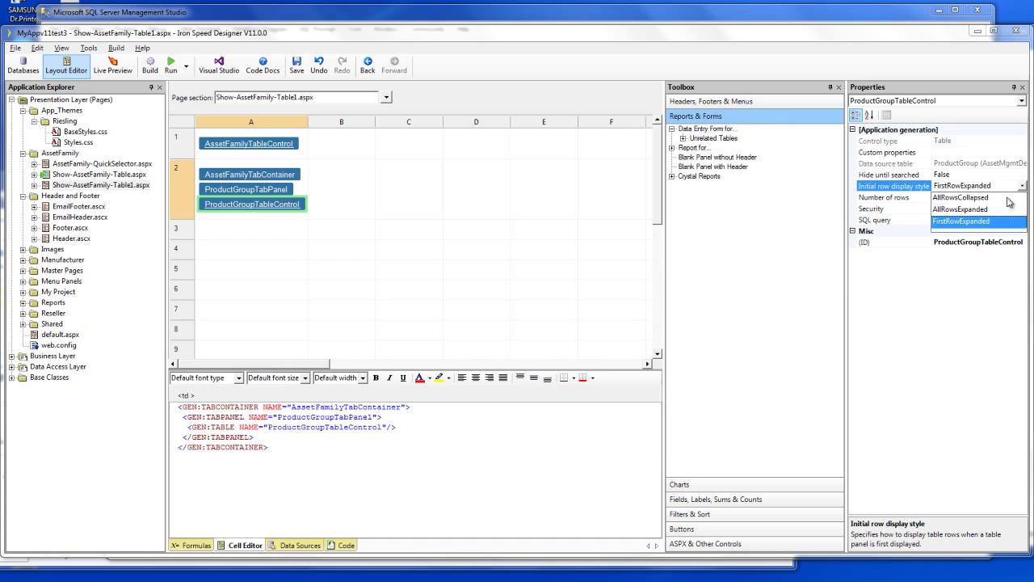
pyautogui.click(960, 197)
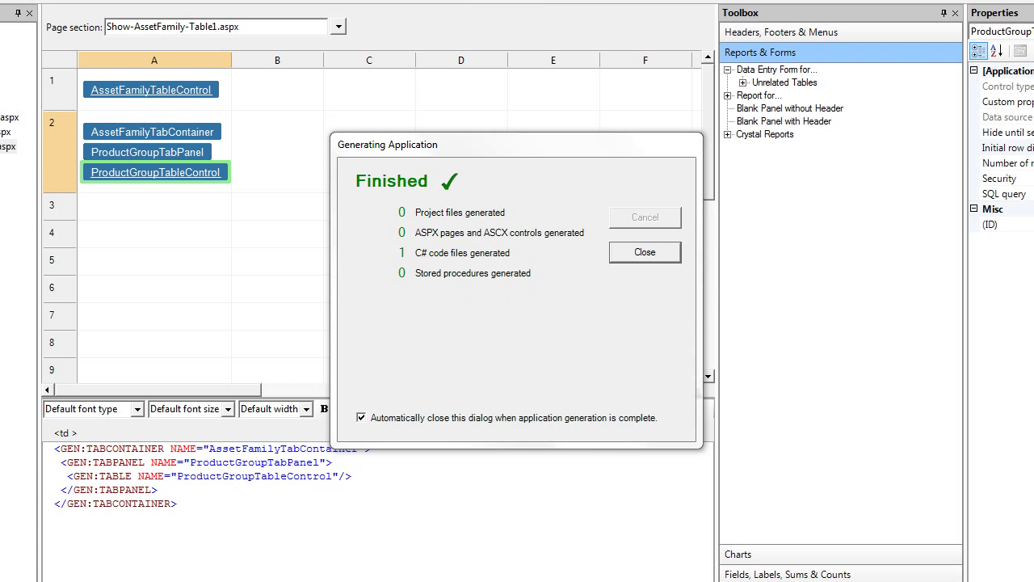
# Step: Close the Generating Application report once the build finishes
pyautogui.click(644, 251)
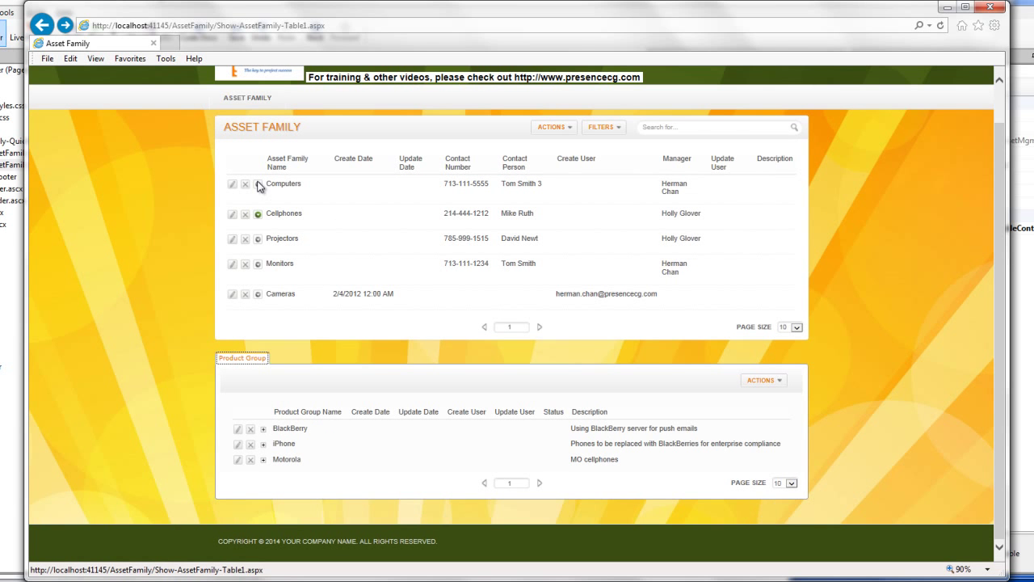
pyautogui.moveTo(256, 185)
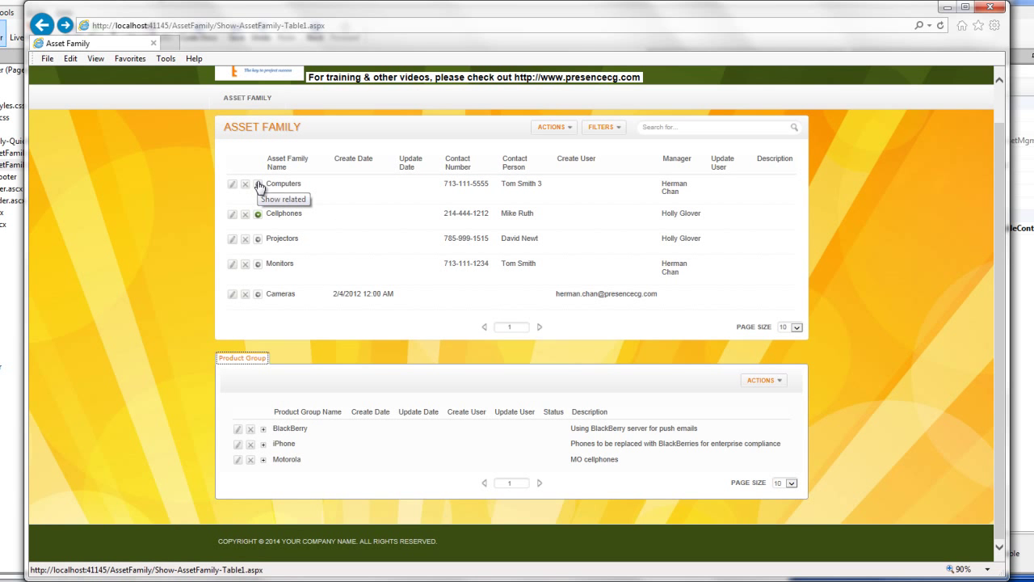
pyautogui.moveTo(259, 243)
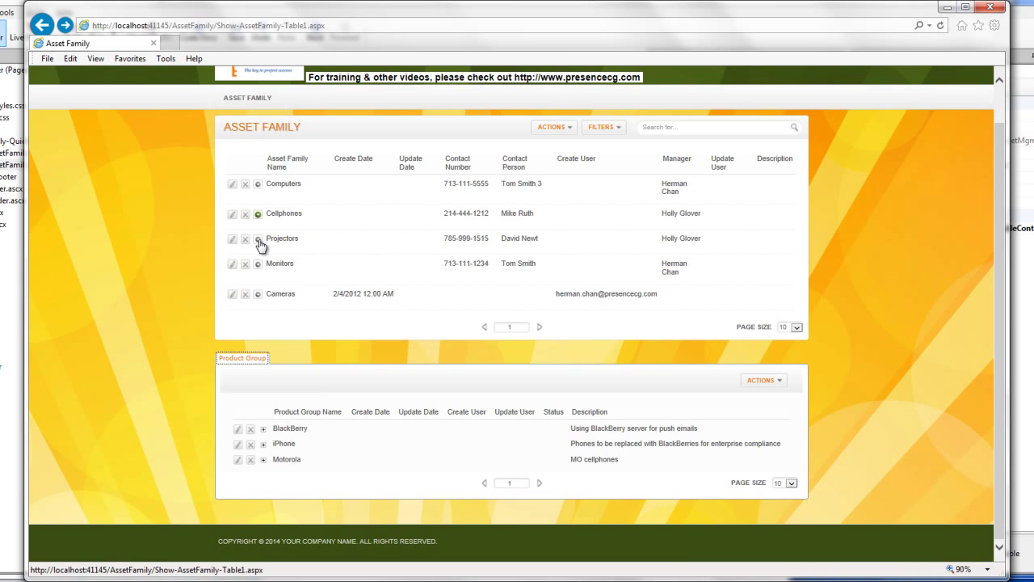
# Step: Open the Monitors row's product groups, showing LED and LCD Monitors collapsed
pyautogui.click(257, 239)
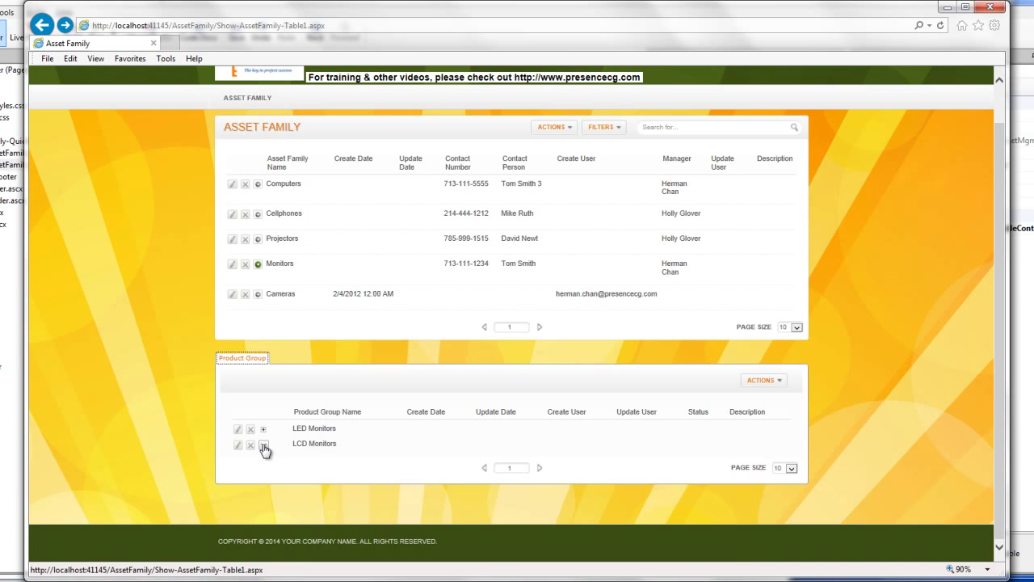
pyautogui.moveTo(263, 443)
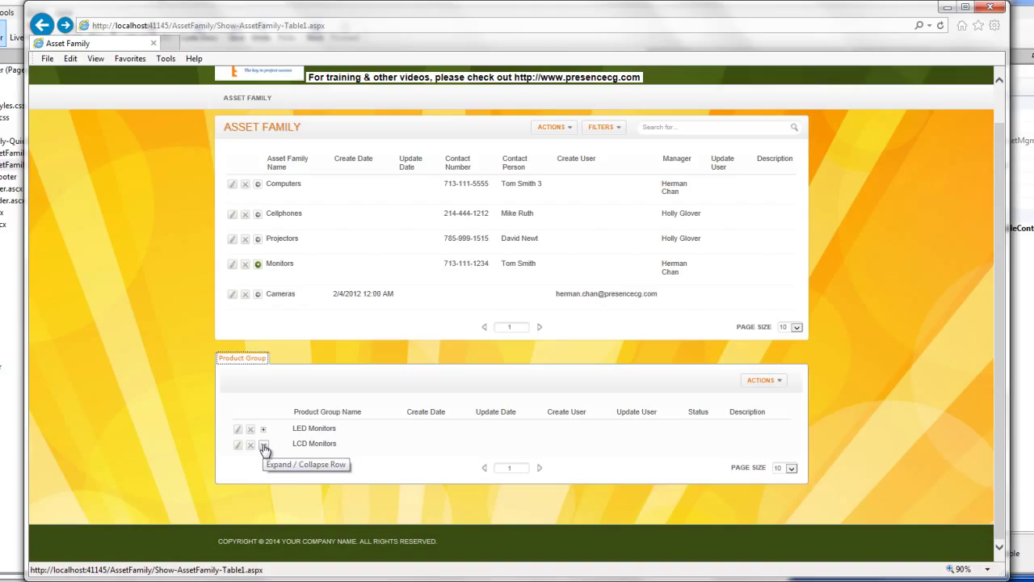